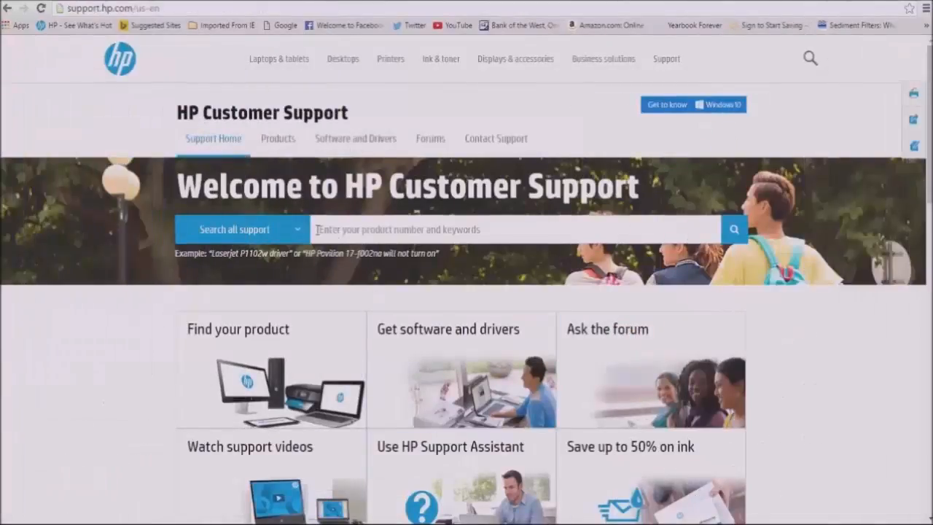
Step: Search 'CP1025nw' and choose the HP LaserJet Pro CP1025nw Color Printer suggestion
left_click(510, 229)
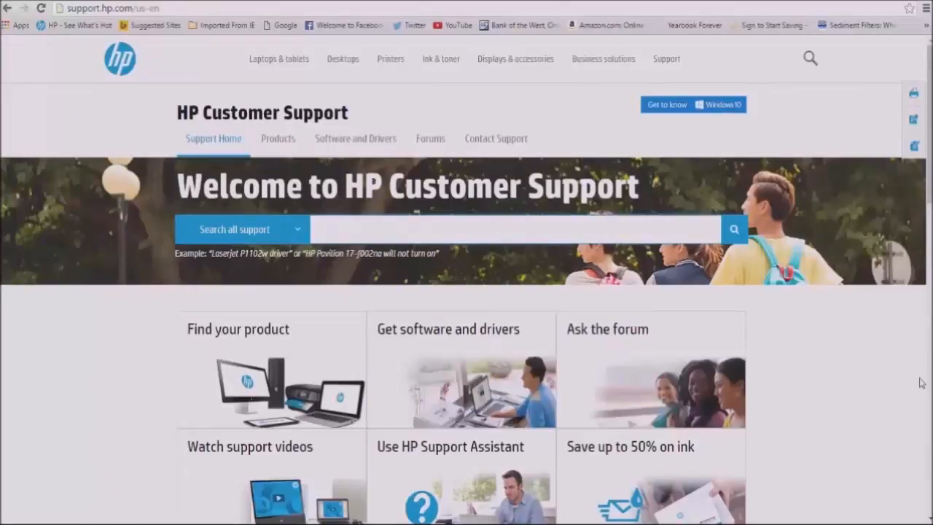
type("c")
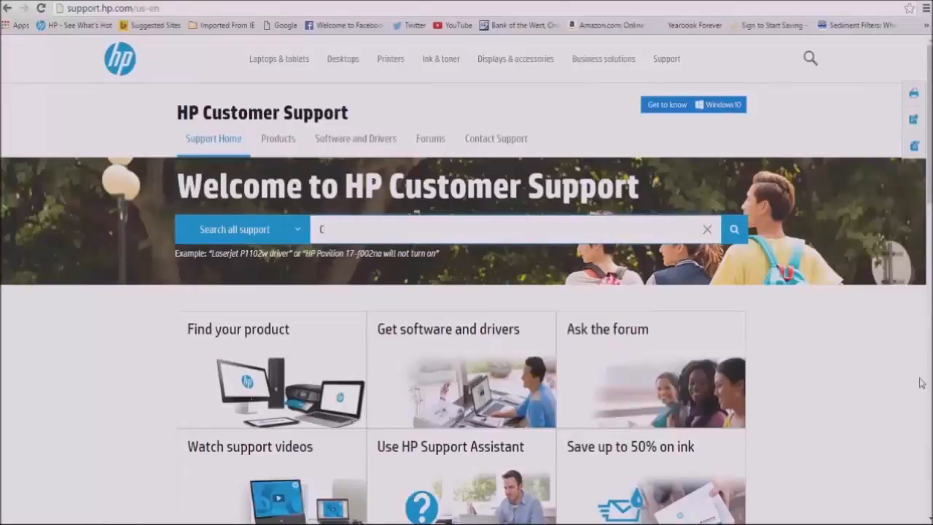
type("P1025n")
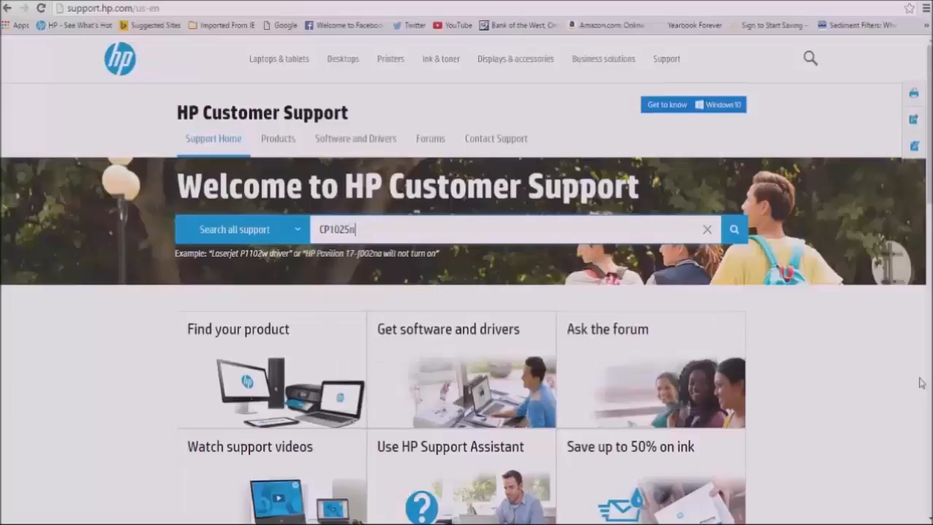
type("w")
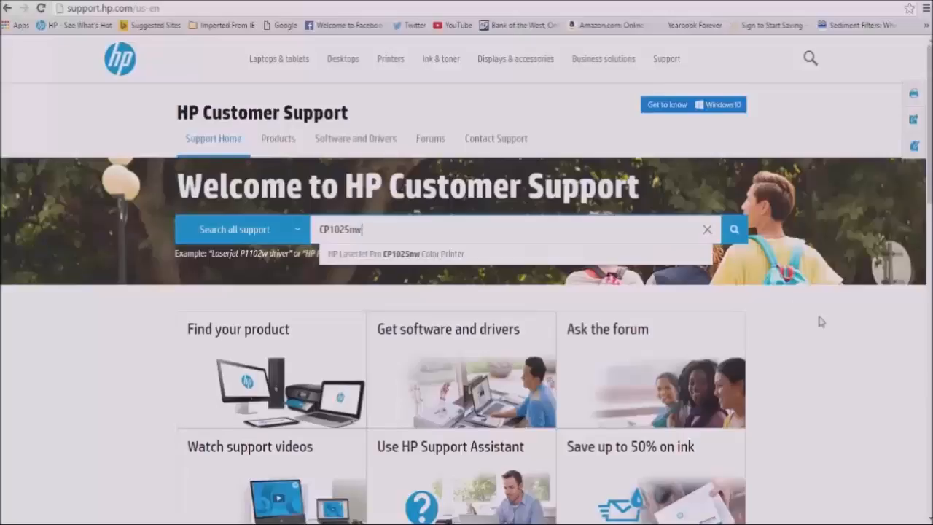
left_click(412, 254)
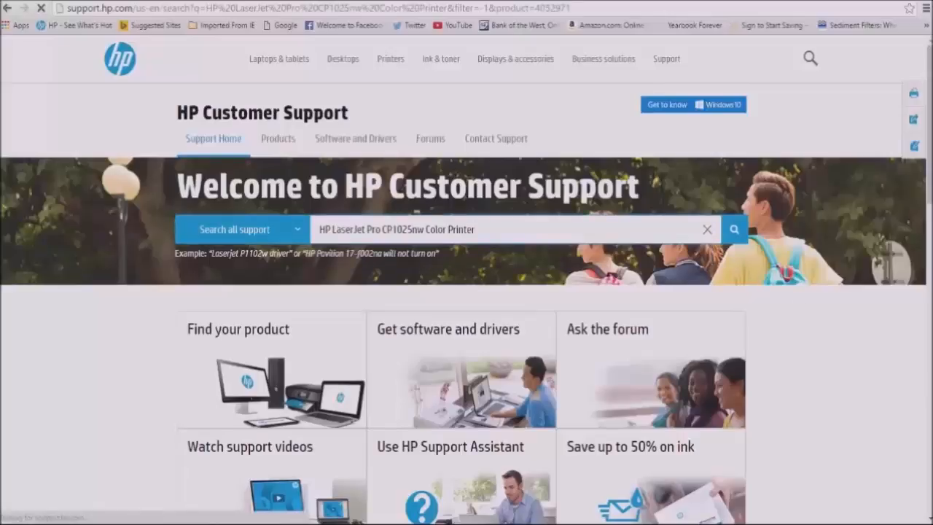
Step: Go to the CP1025nw product page and show its Software and Drivers section
left_click(735, 229)
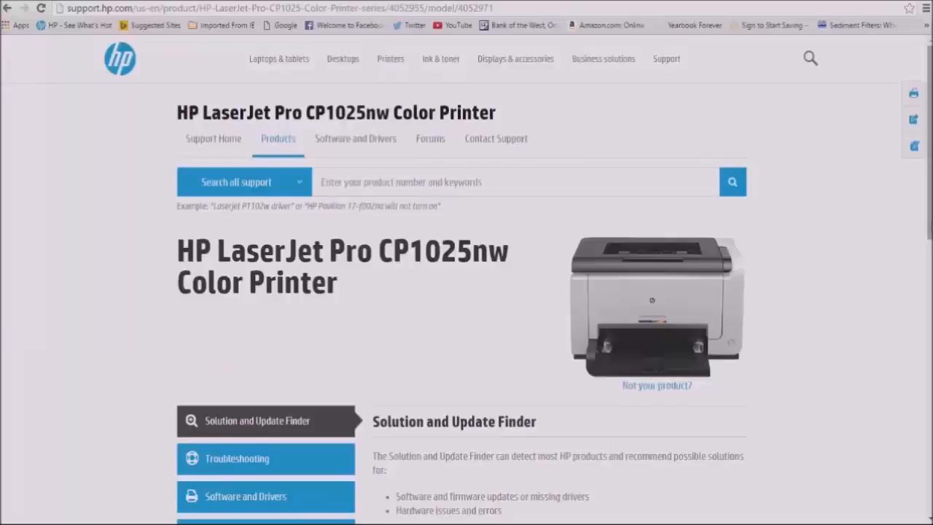
scroll("down", 3)
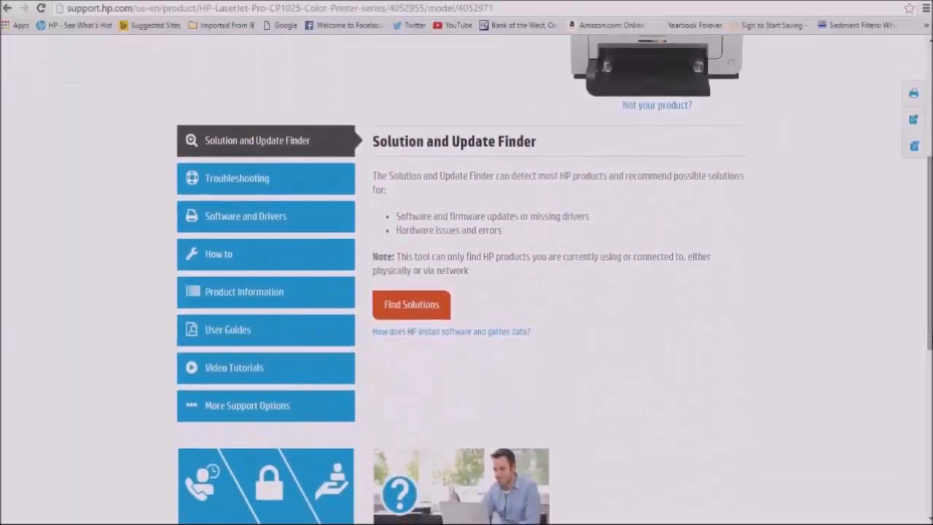
mouse_move(663, 312)
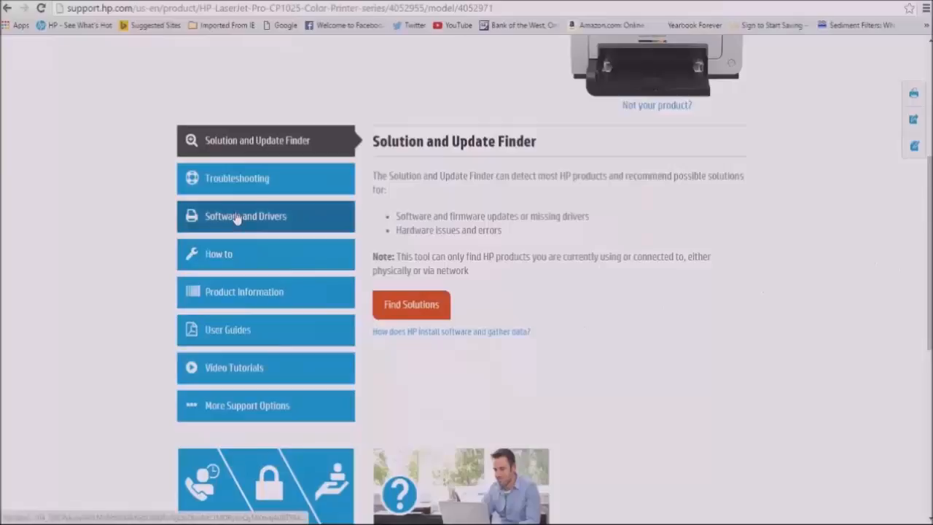
left_click(244, 216)
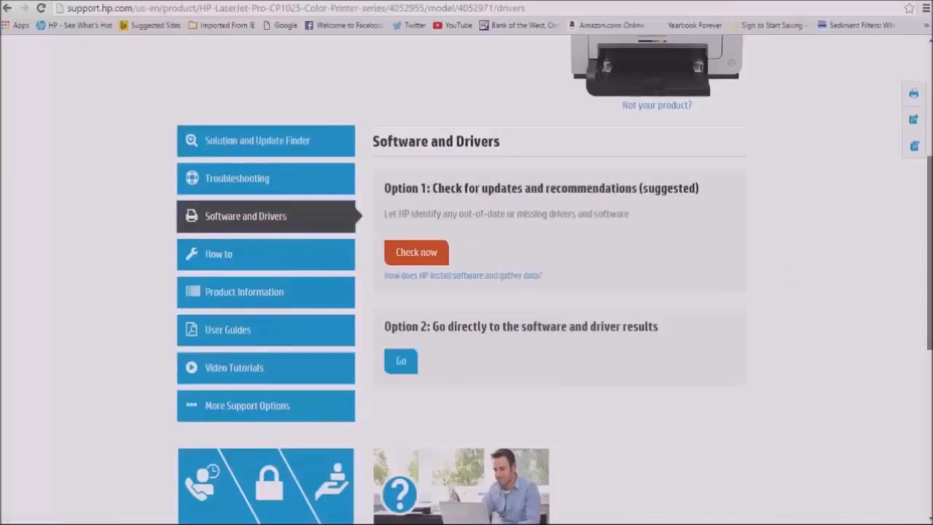
scroll("up", 3)
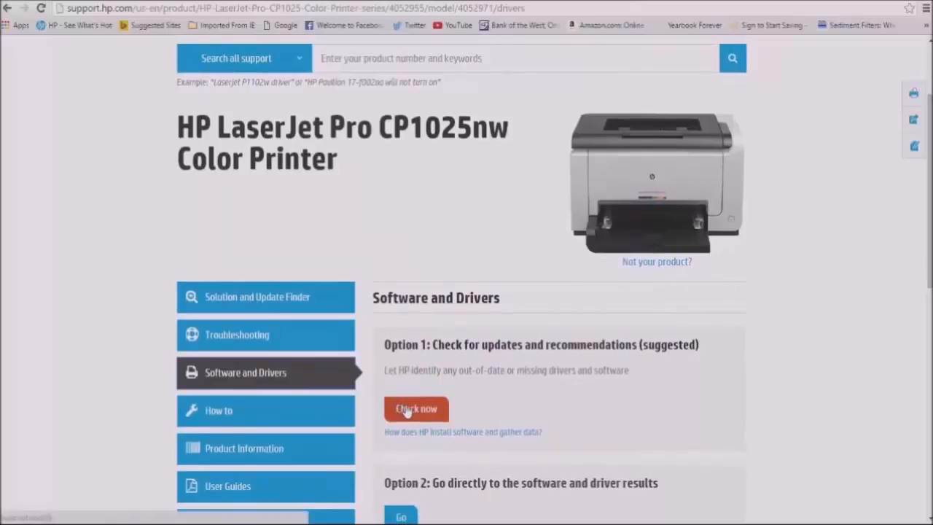
mouse_move(379, 406)
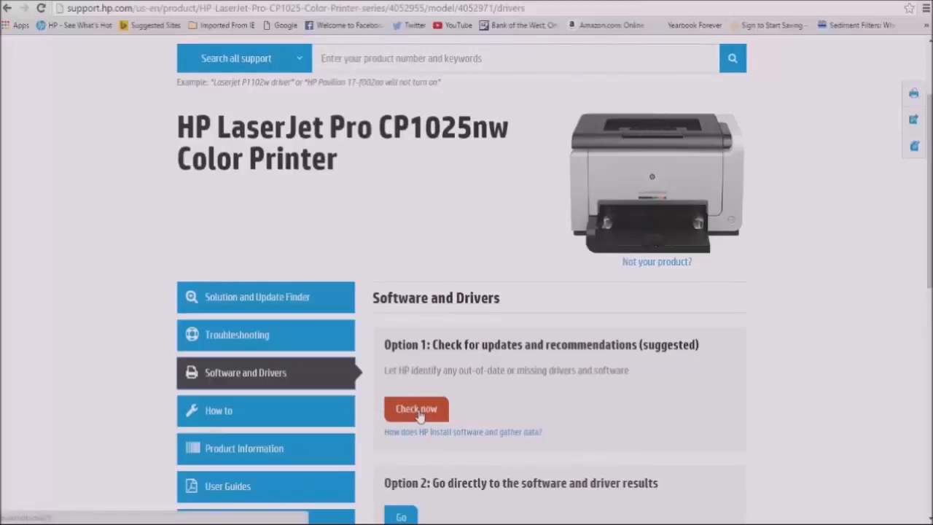
Step: Have HP check for updates, confirm the detected CP1025nw and show its driver results
left_click(416, 408)
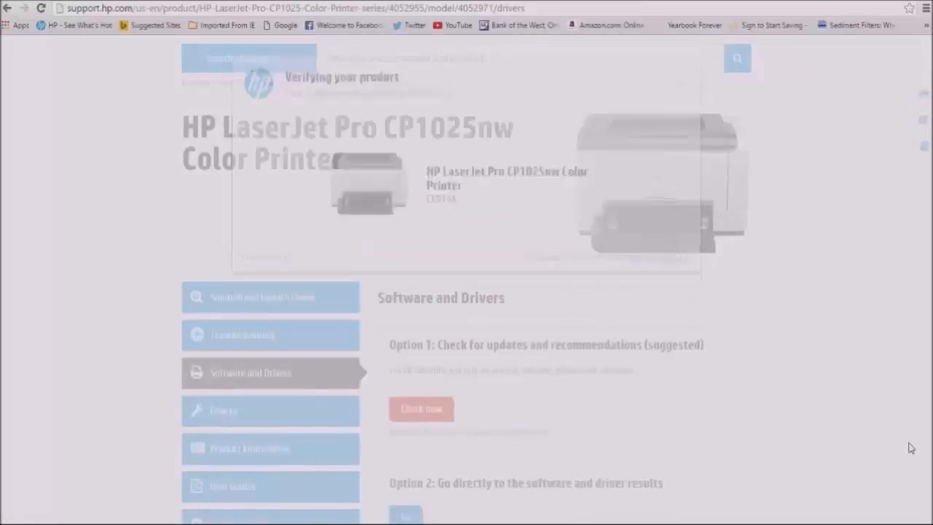
left_click(422, 408)
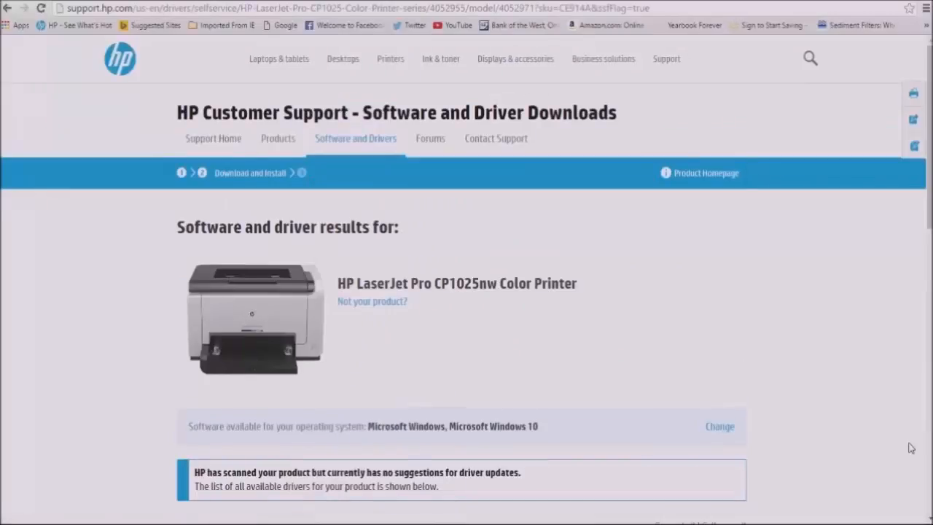
mouse_move(828, 495)
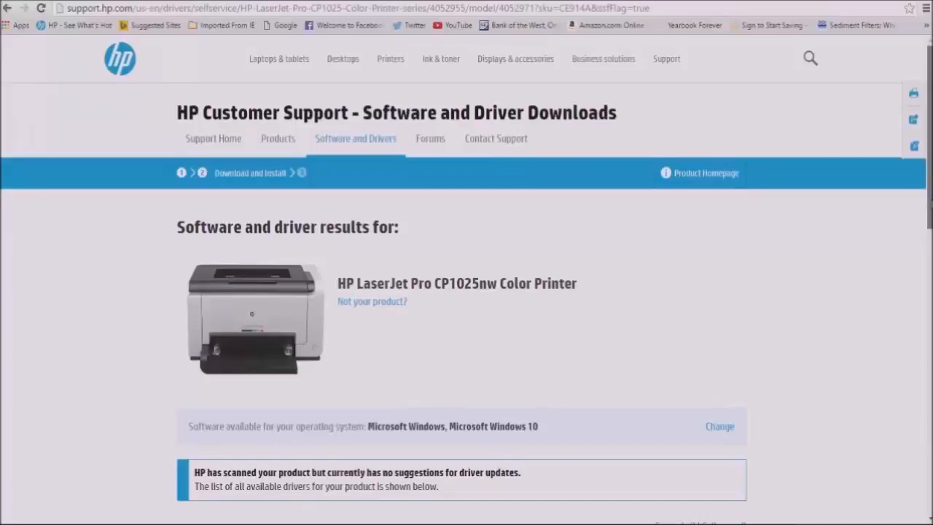
scroll("down", 3)
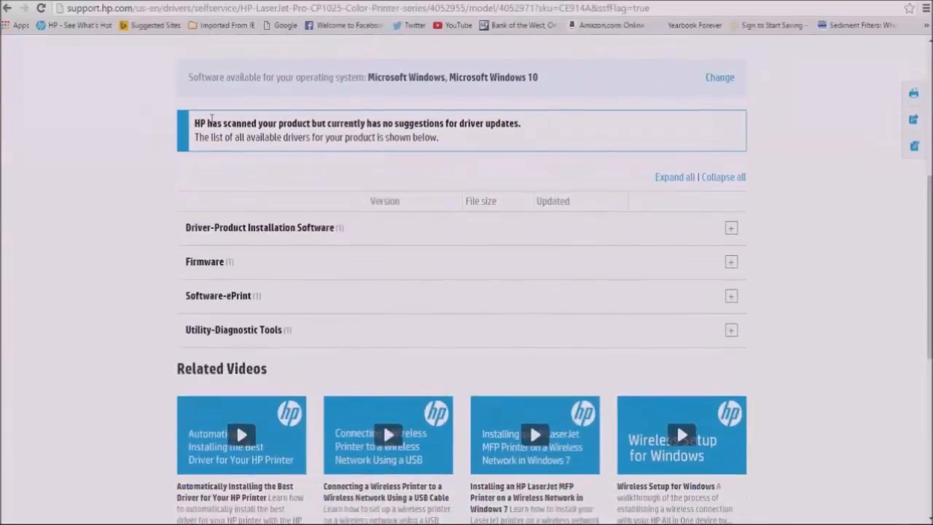
mouse_move(443, 144)
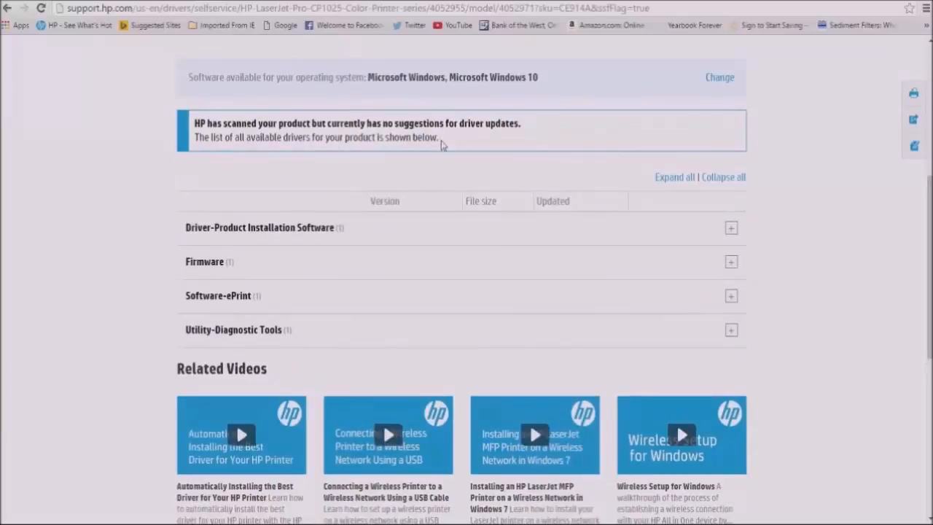
mouse_move(843, 364)
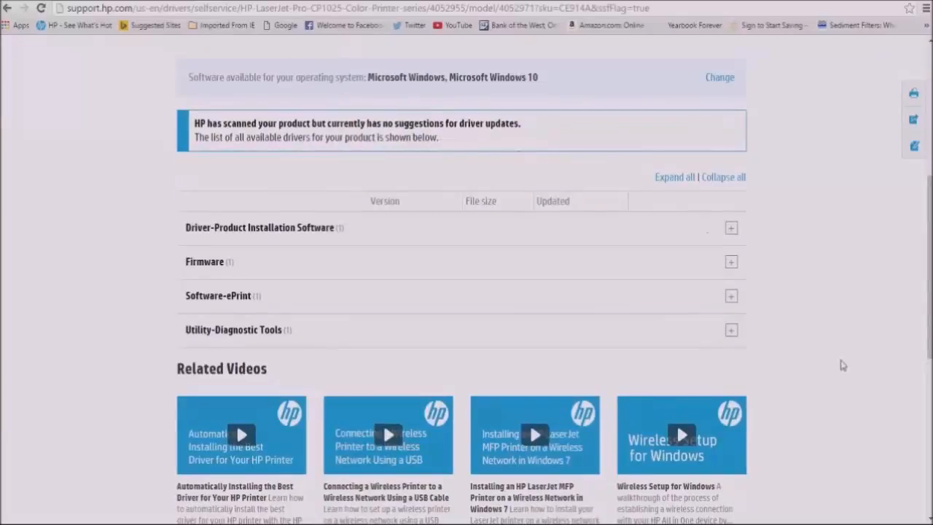
mouse_move(494, 232)
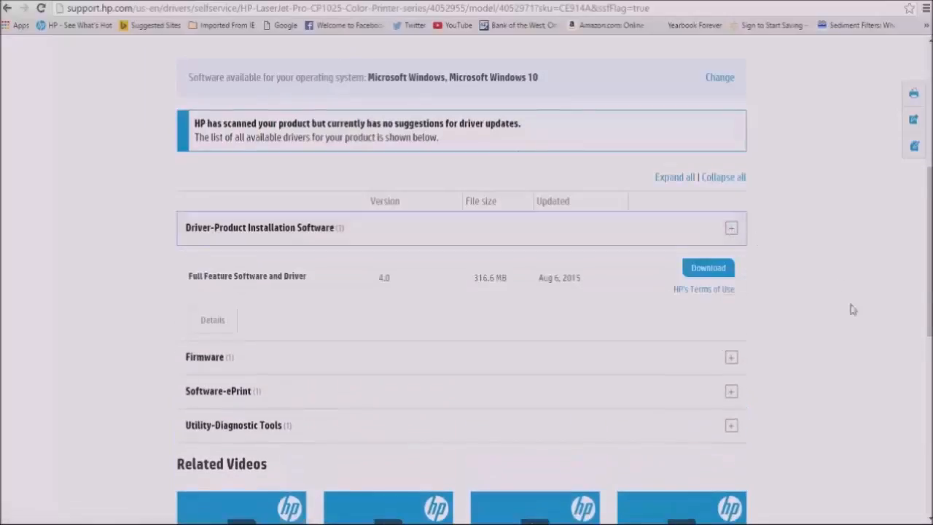
mouse_move(802, 522)
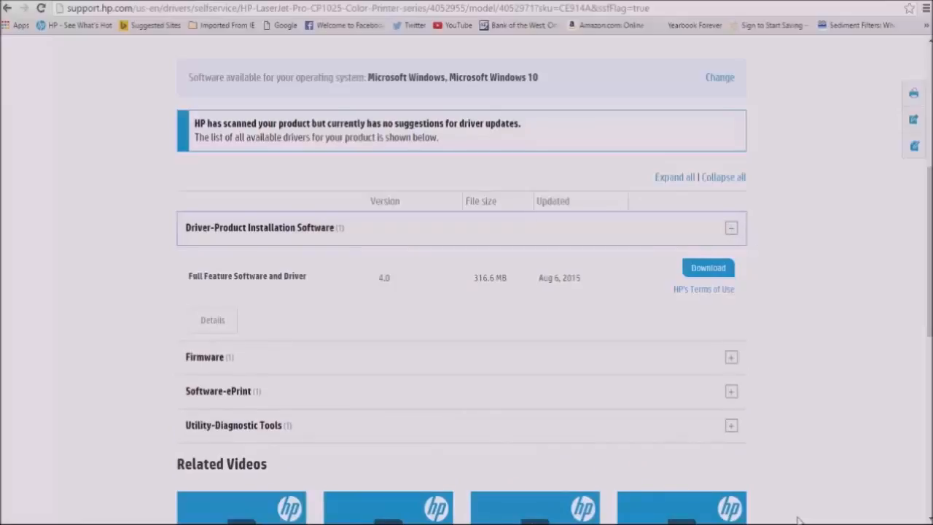
mouse_move(611, 288)
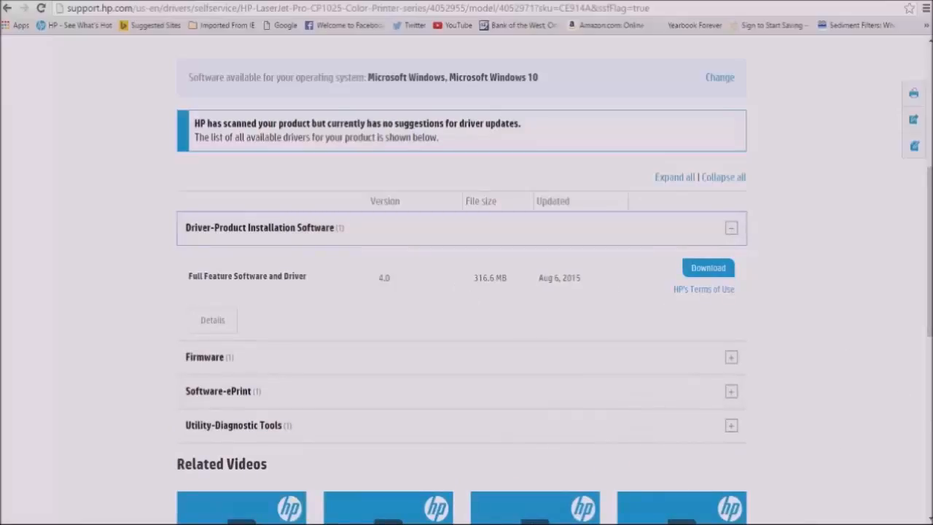
mouse_move(349, 428)
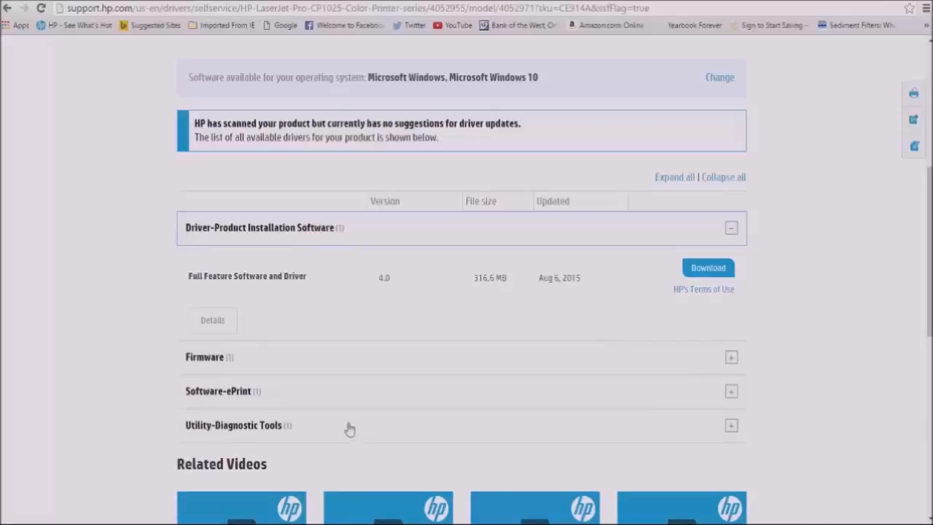
Step: Expand the Firmware, Software-ePrint and Utility-Diagnostic Tools download categories
left_click(732, 357)
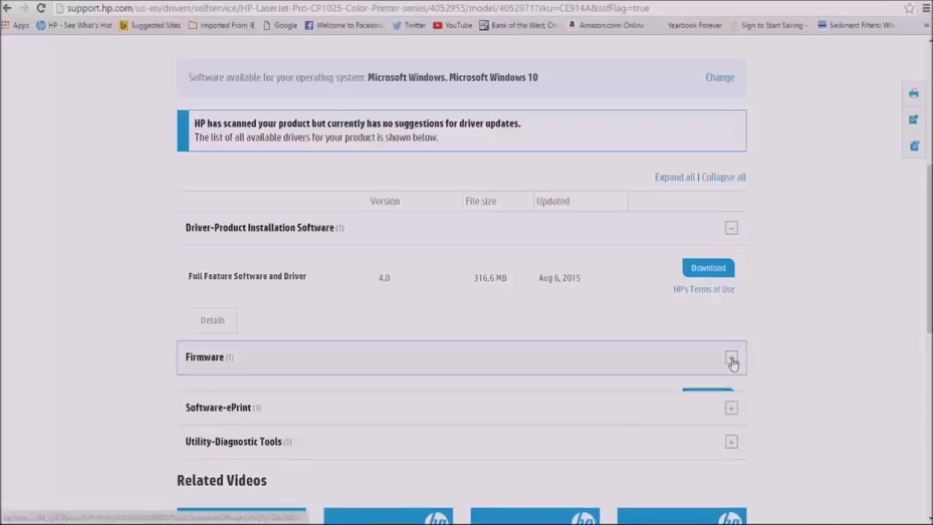
left_click(732, 357)
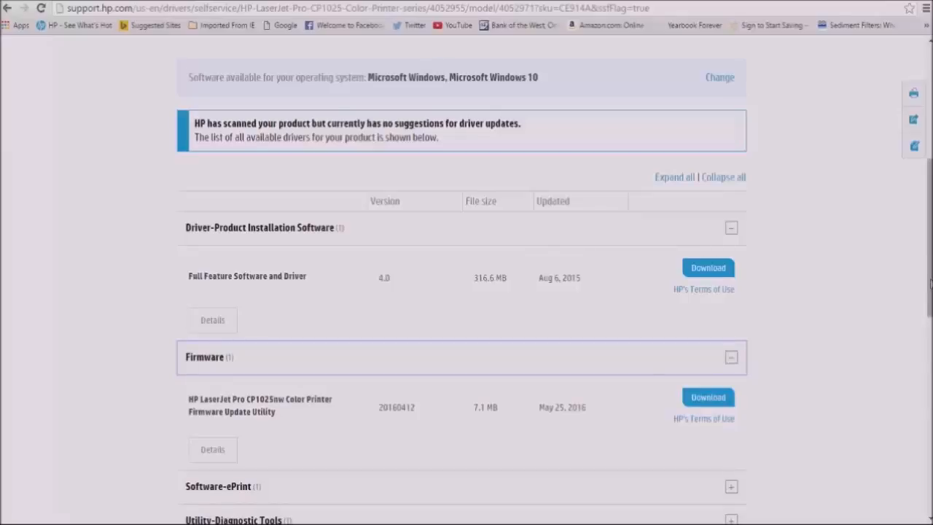
scroll("down", 3)
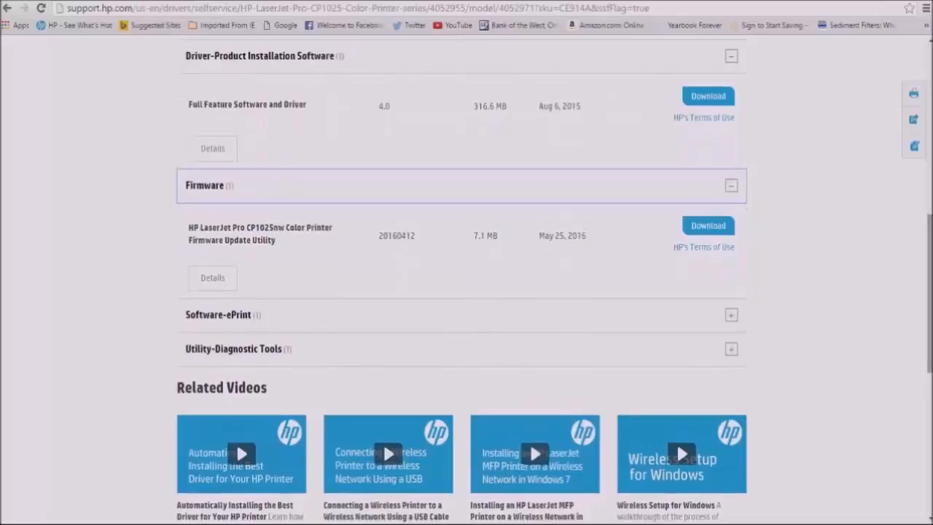
mouse_move(704, 354)
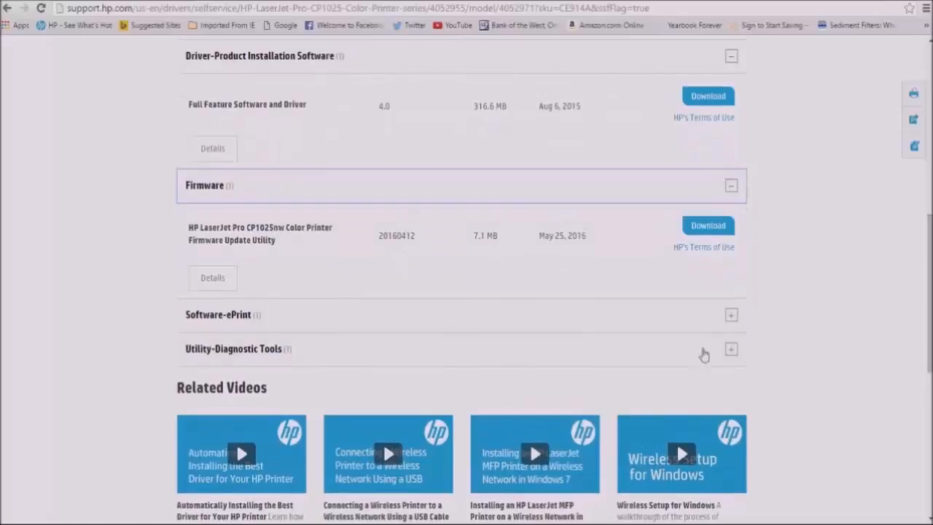
left_click(732, 315)
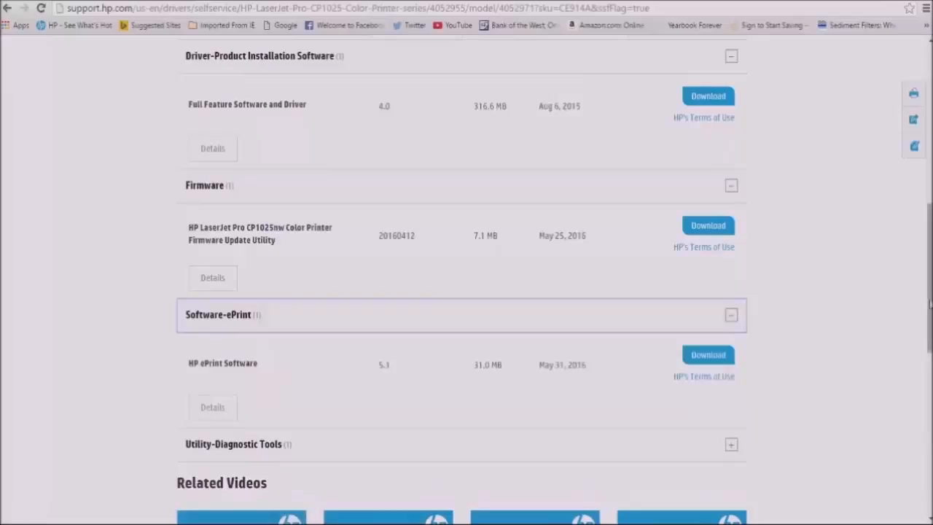
scroll("down", 3)
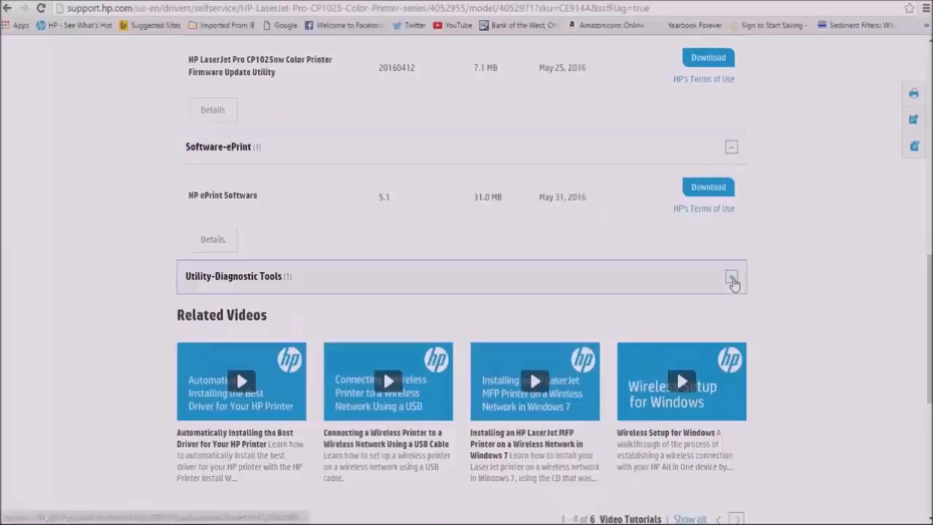
left_click(731, 278)
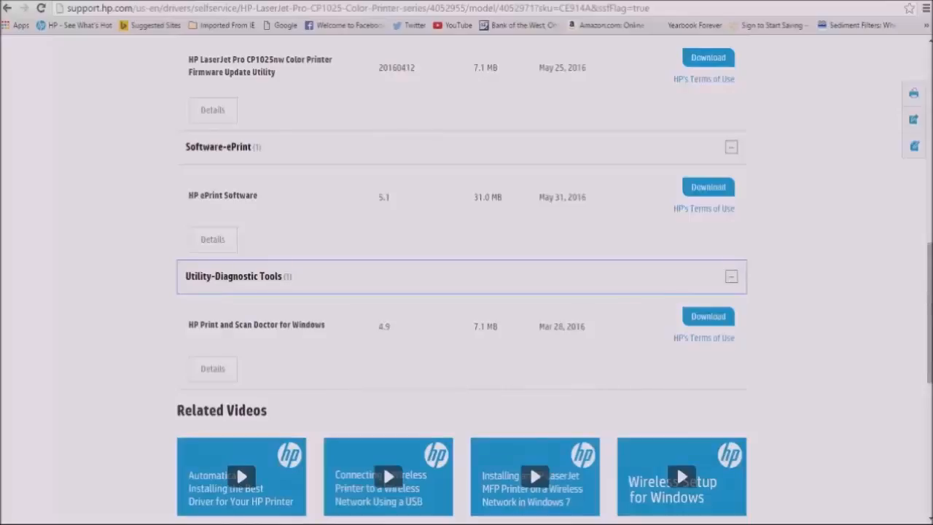
Step: Show the Firmware Update Utility's details: version 20160412, 7.1 MB, May 2016
scroll("up", 3)
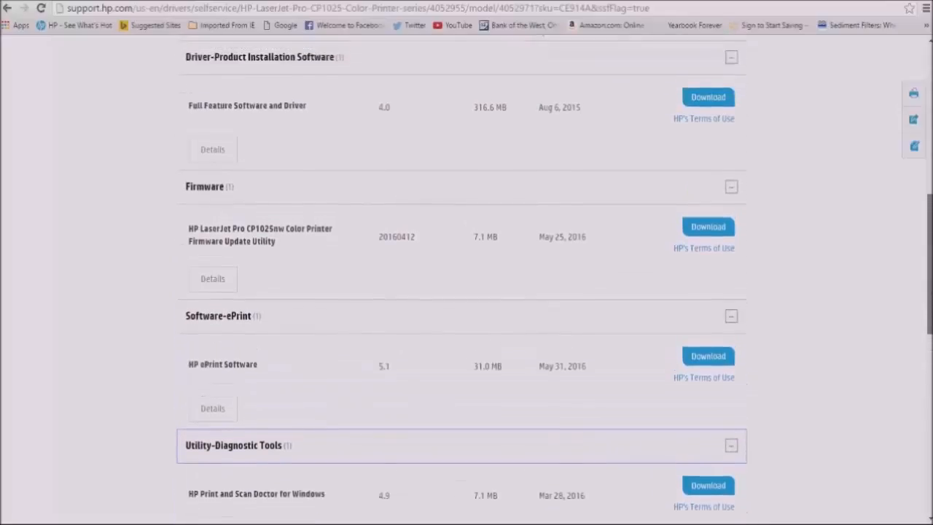
scroll("up", 3)
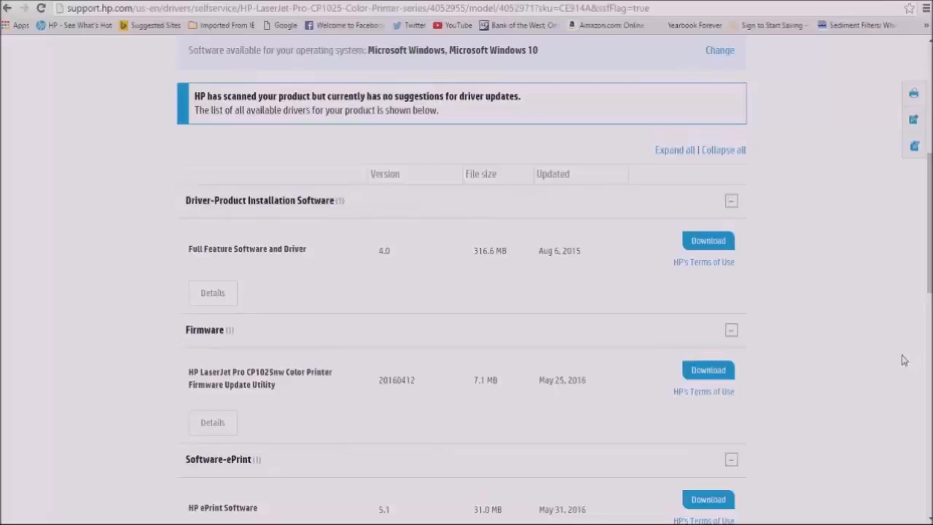
mouse_move(843, 402)
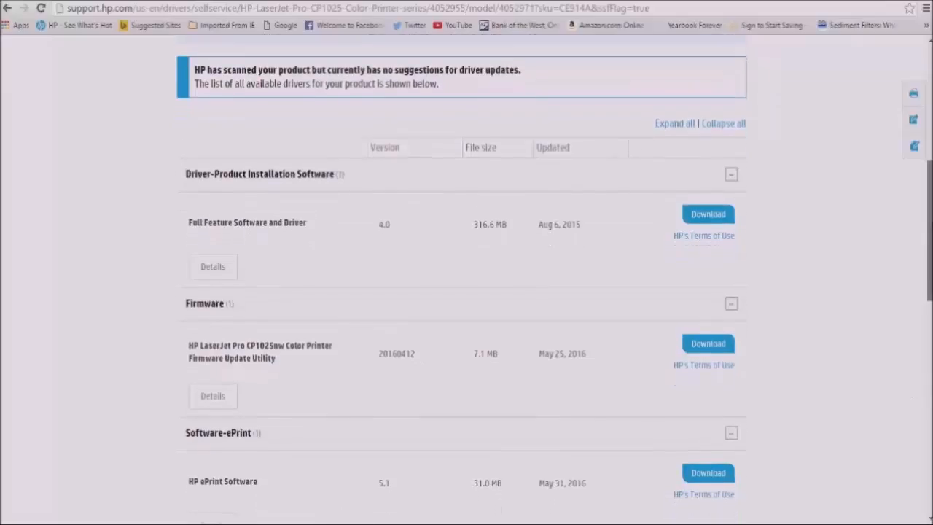
scroll("down", 3)
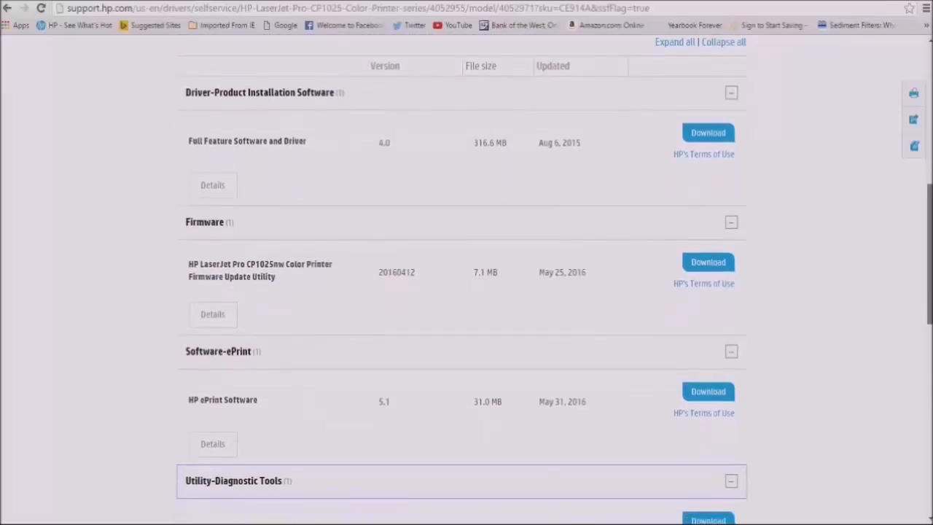
mouse_move(816, 472)
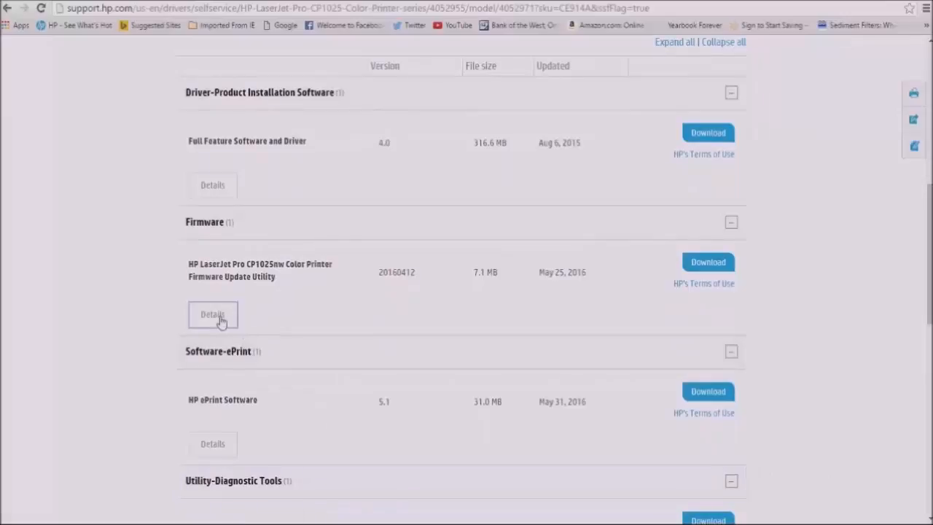
left_click(213, 315)
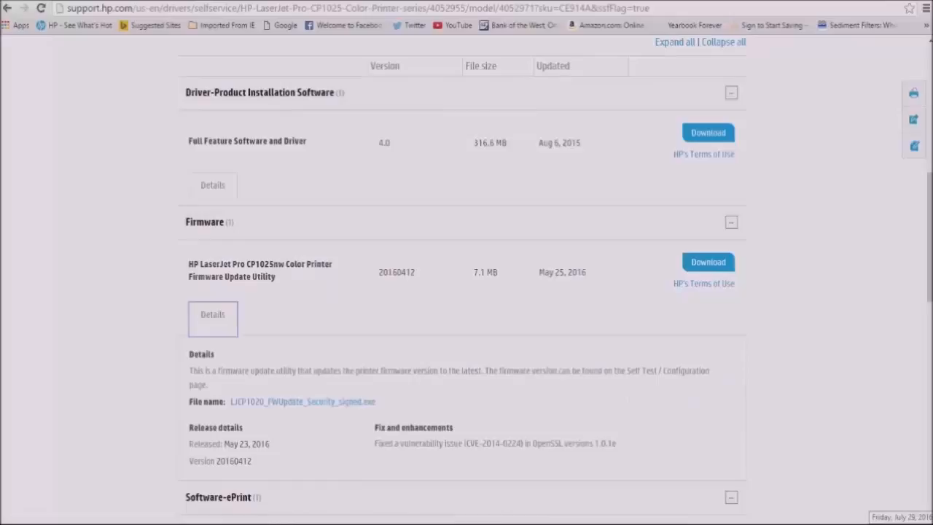
mouse_move(392, 394)
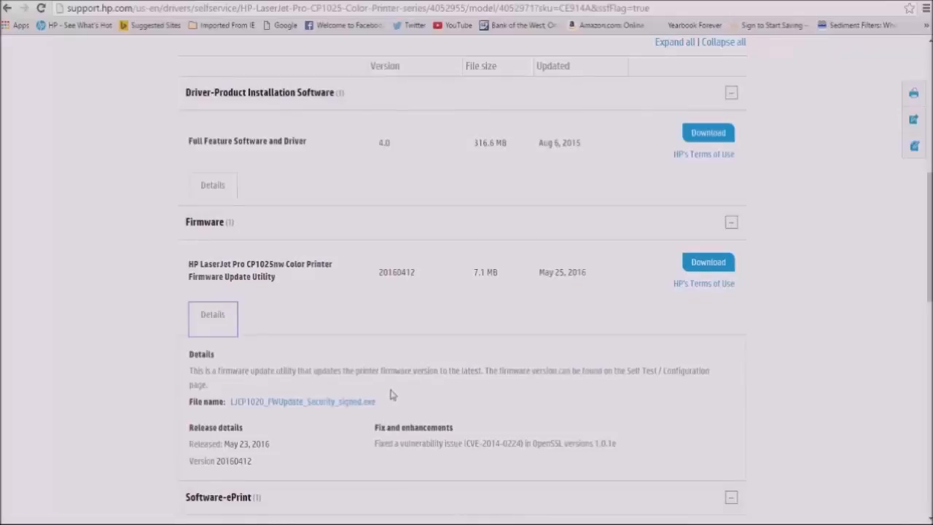
mouse_move(495, 378)
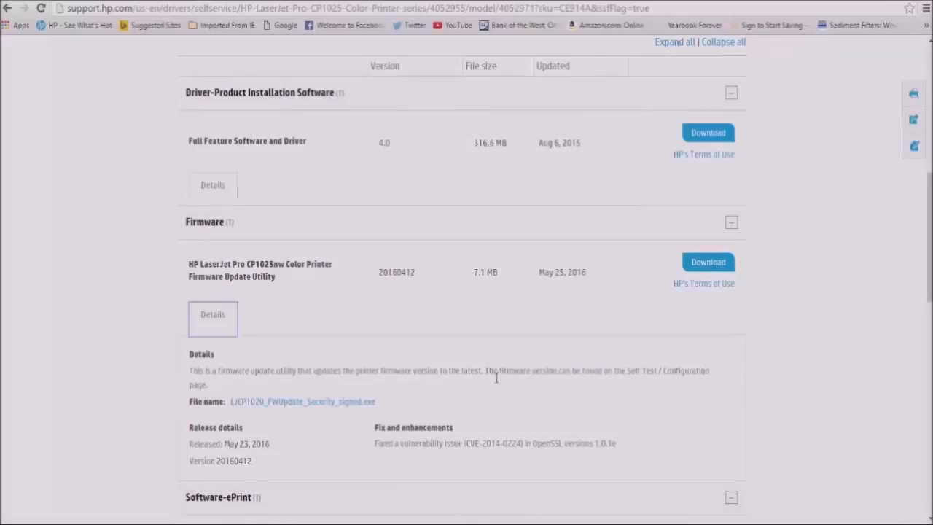
mouse_move(478, 393)
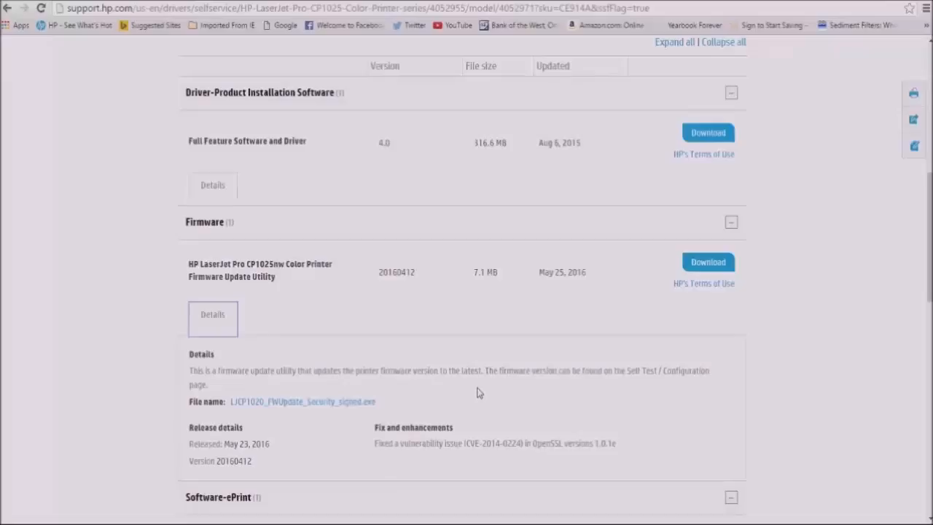
mouse_move(592, 385)
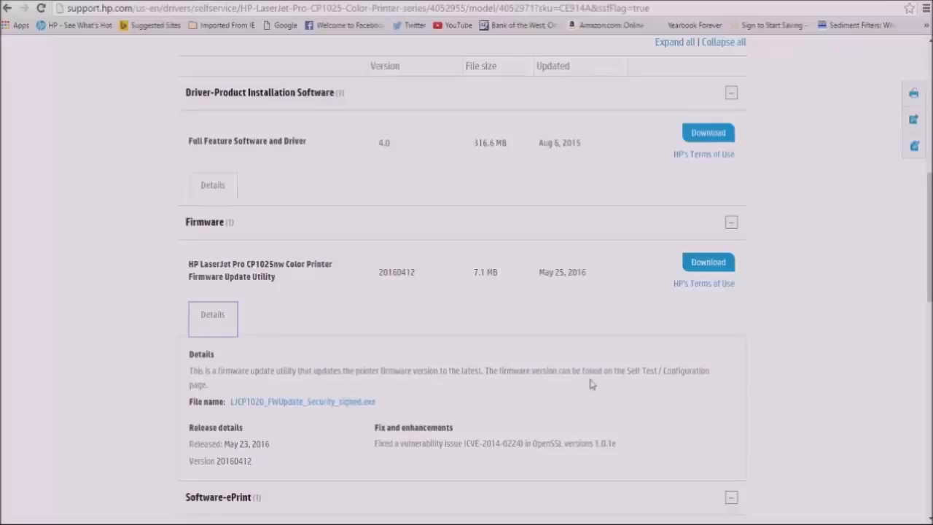
mouse_move(895, 375)
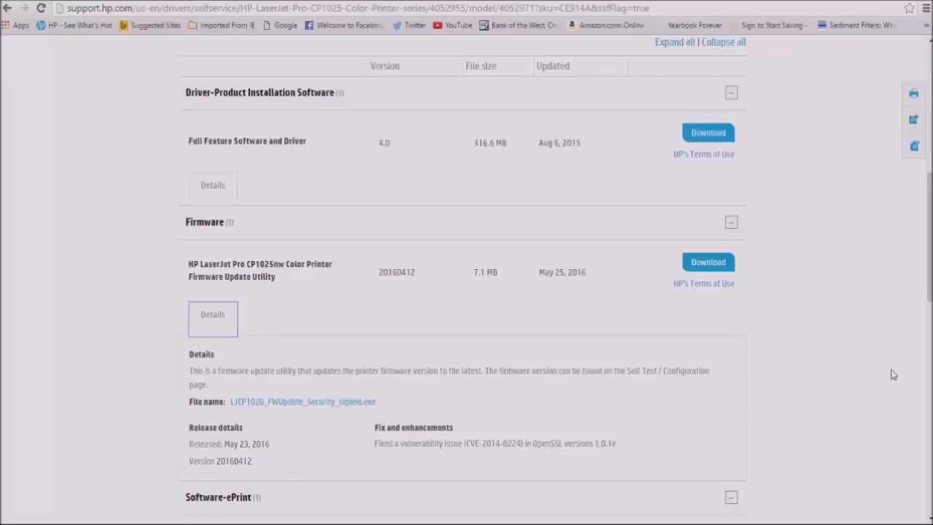
mouse_move(473, 519)
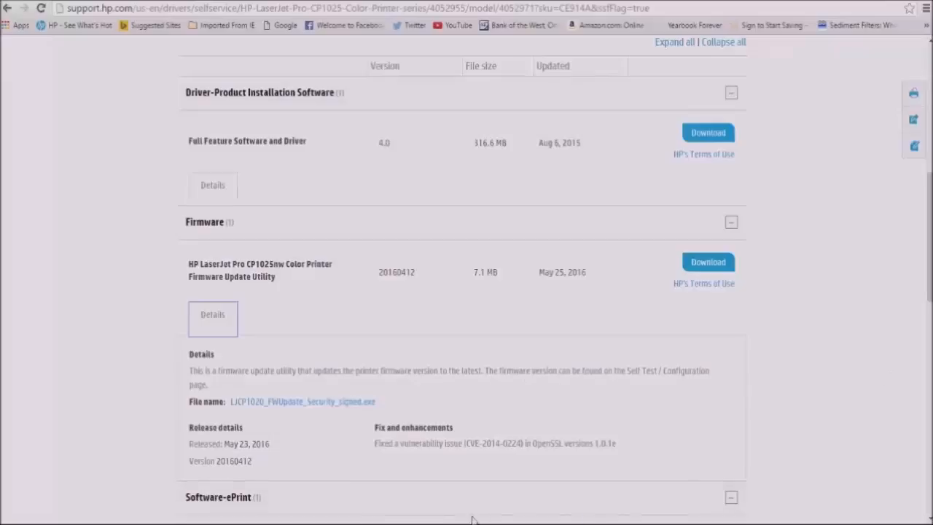
mouse_move(262, 472)
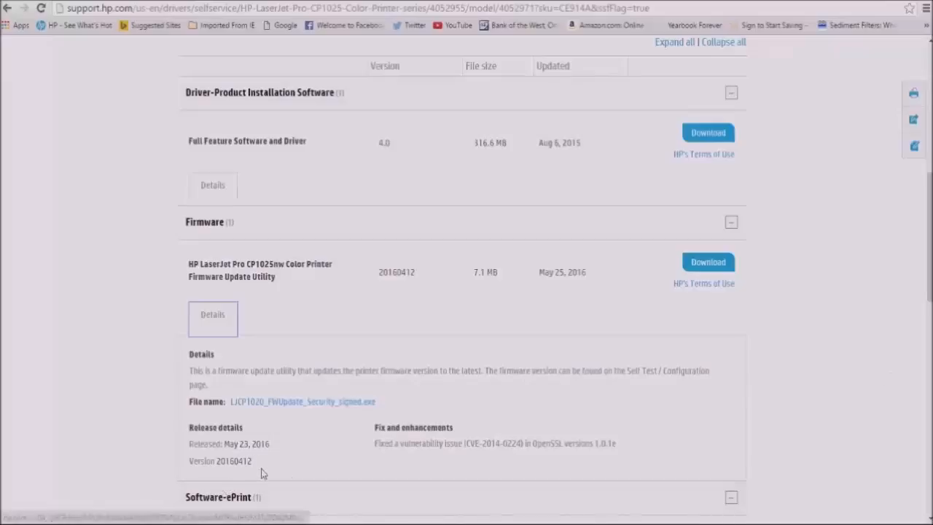
mouse_move(880, 275)
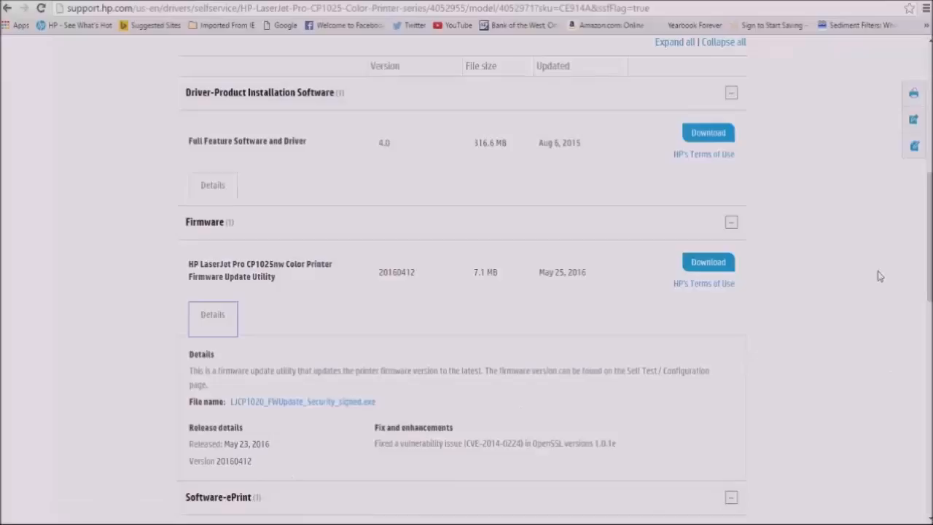
scroll("down", 3)
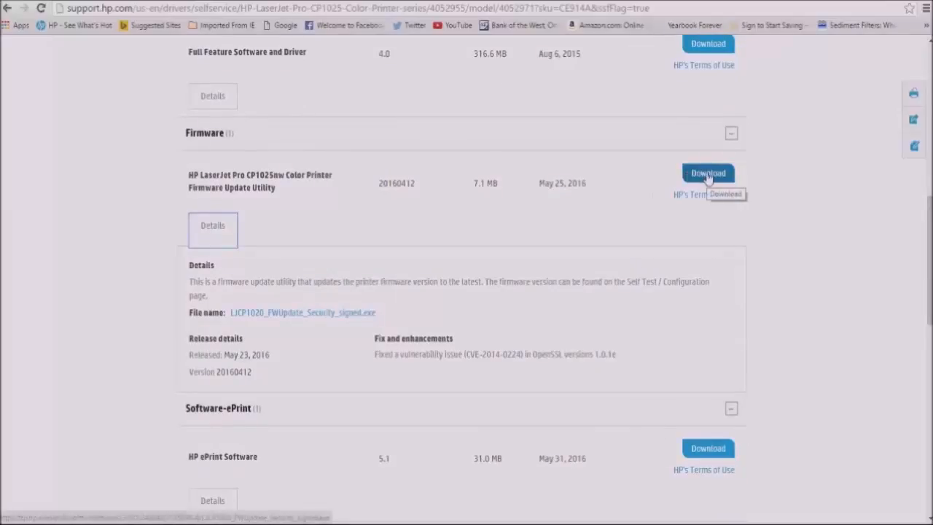
Step: Download the firmware update utility via the recommended HP Download and Install Assistant
left_click(708, 173)
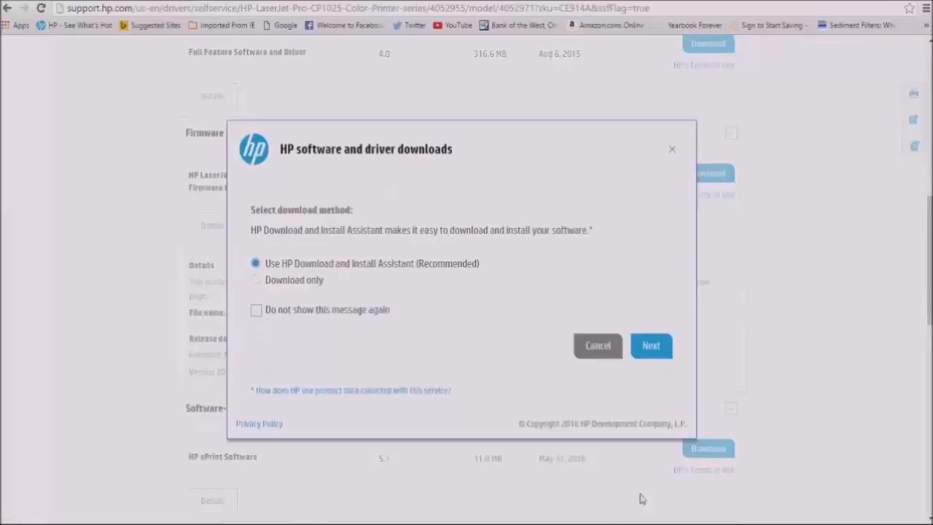
mouse_move(306, 230)
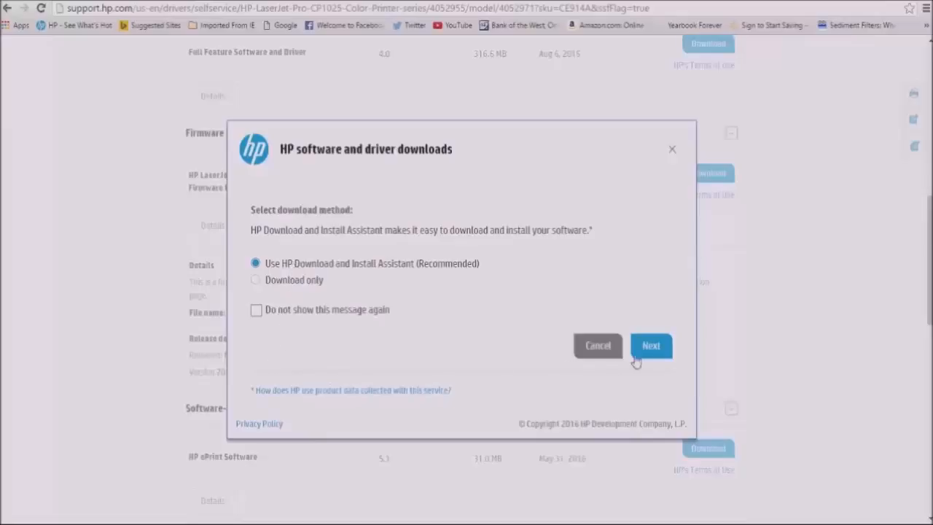
left_click(650, 344)
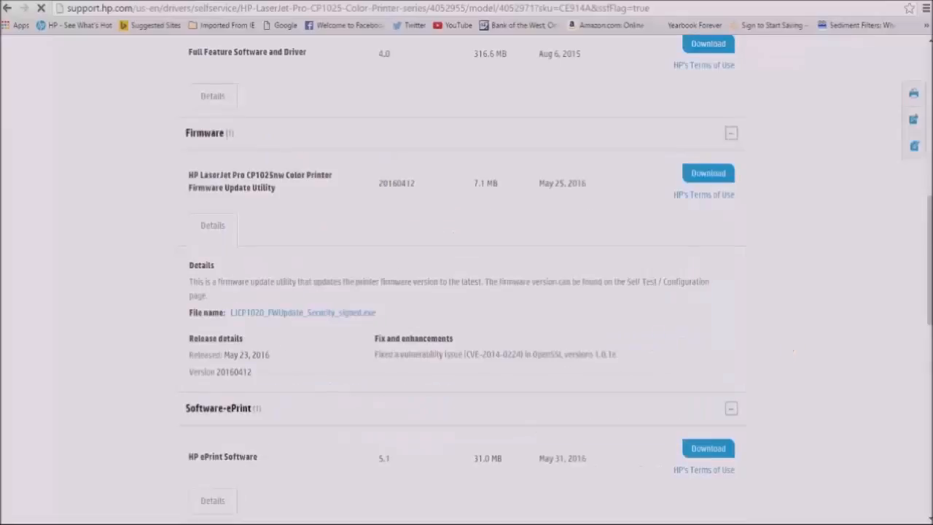
left_click(707, 172)
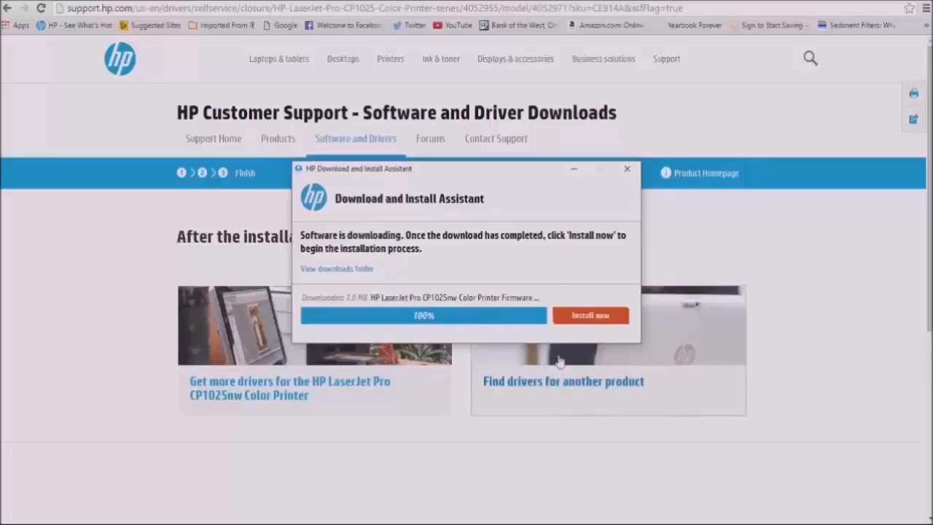
Step: Install the fully downloaded firmware so the CP1020 Series Firmware Update Utility launches
left_click(589, 315)
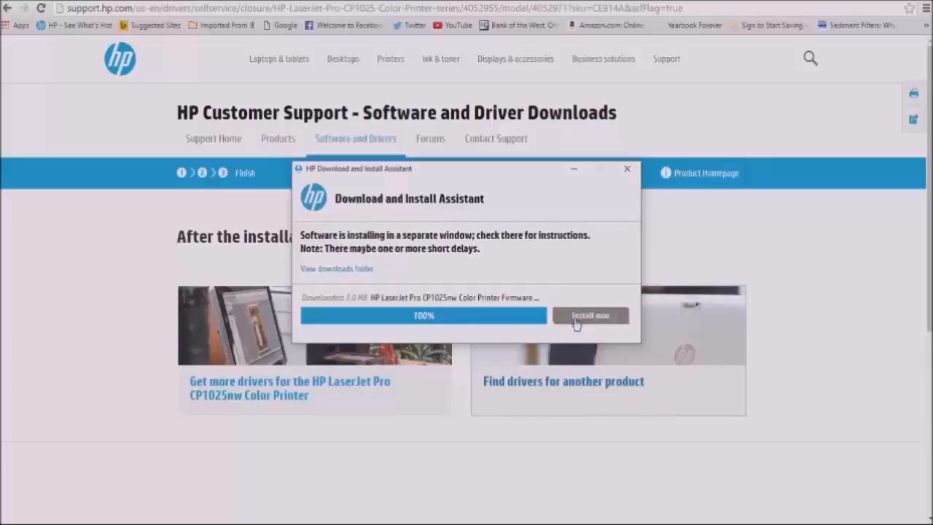
left_click(589, 315)
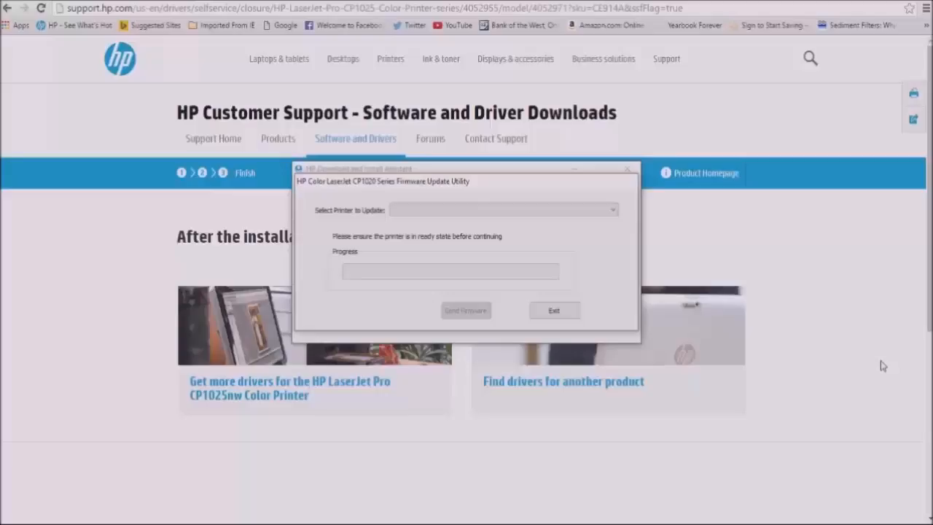
mouse_move(703, 230)
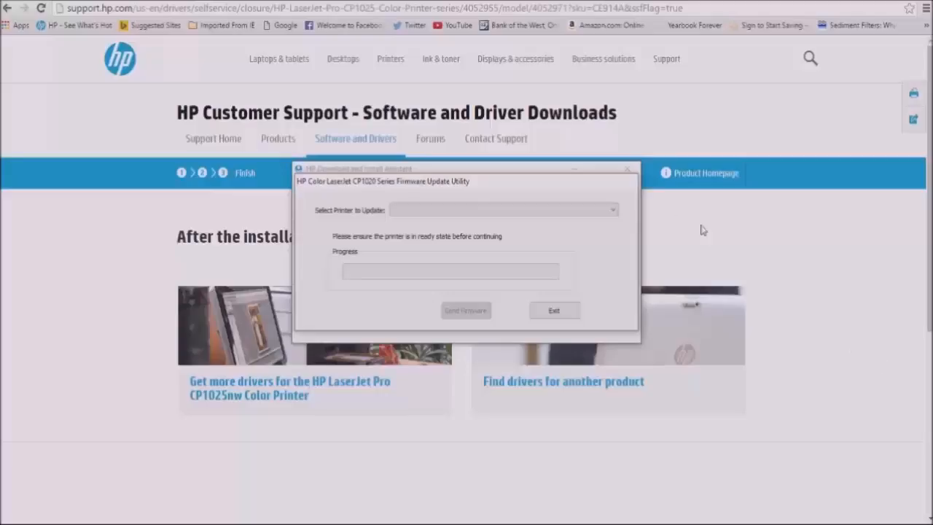
Step: Select the HP LaserJet Professional CP1020 printer and send the firmware to it
left_click(612, 210)
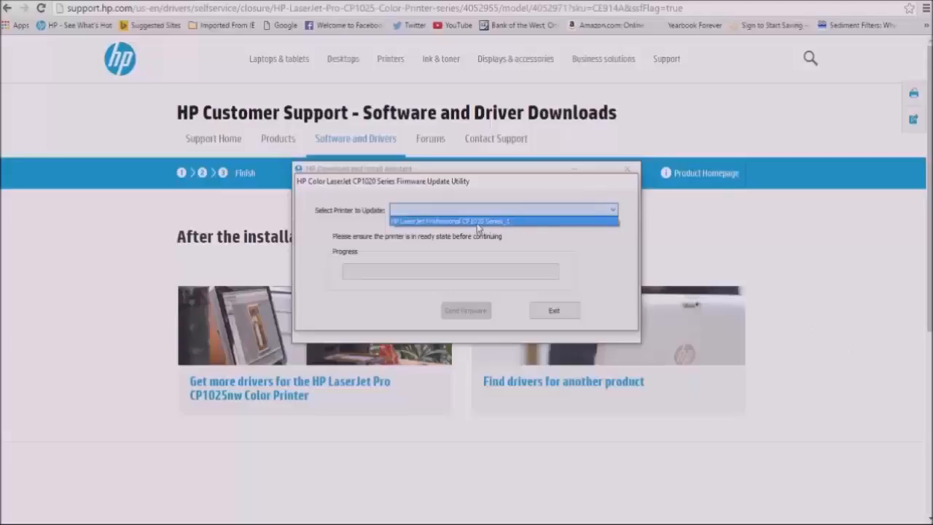
left_click(503, 221)
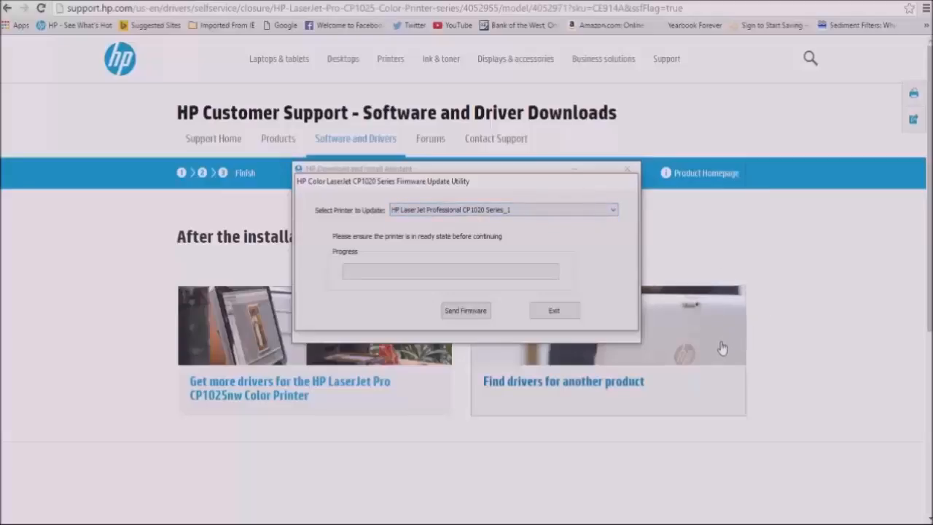
mouse_move(516, 400)
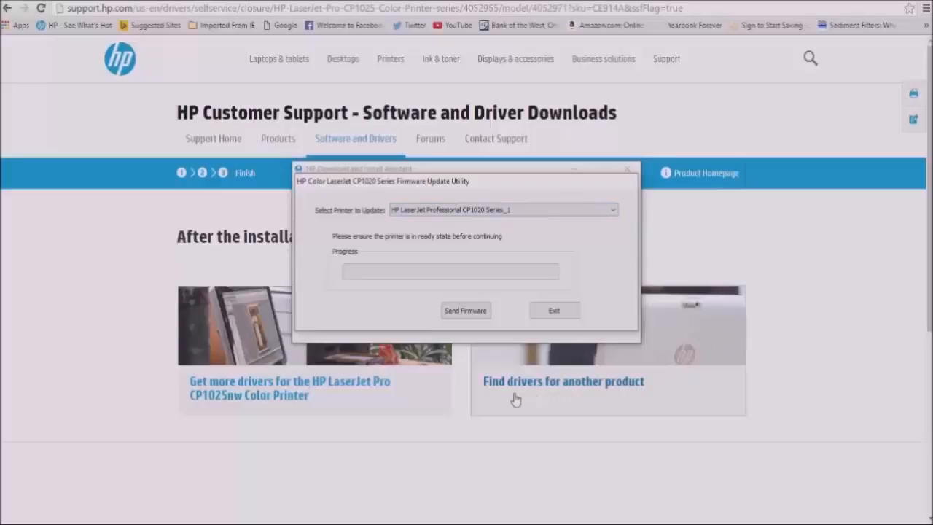
mouse_move(444, 269)
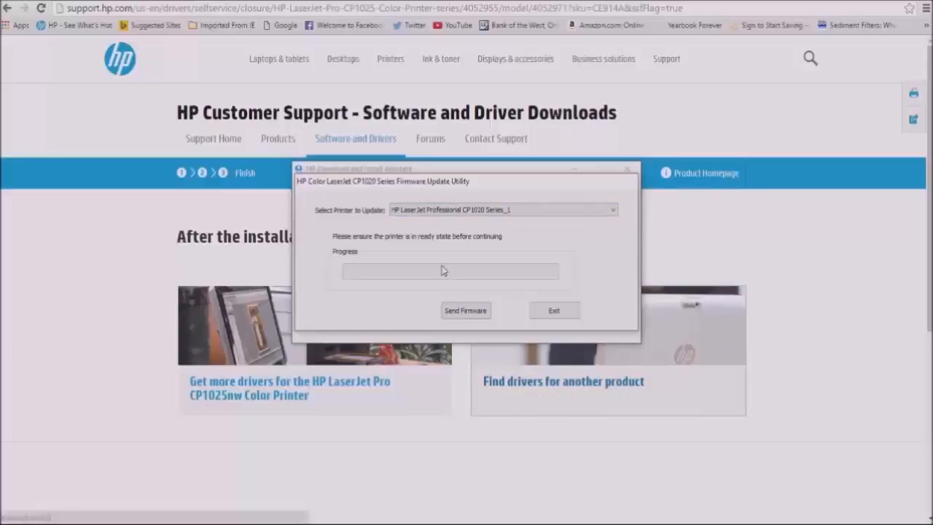
mouse_move(496, 253)
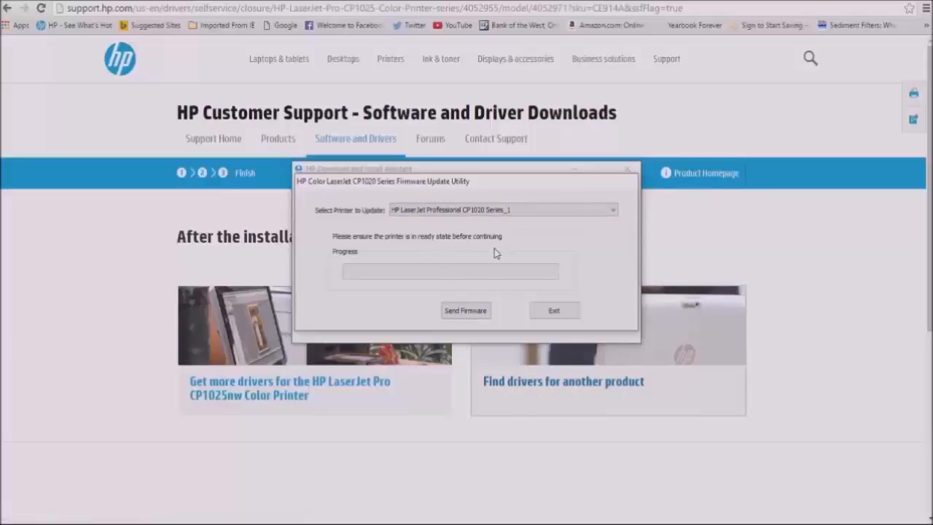
mouse_move(469, 306)
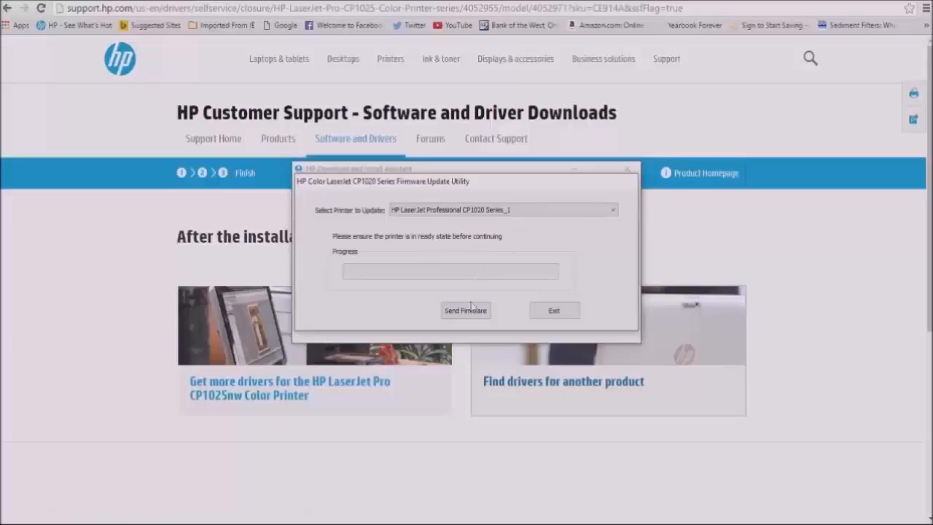
mouse_move(464, 351)
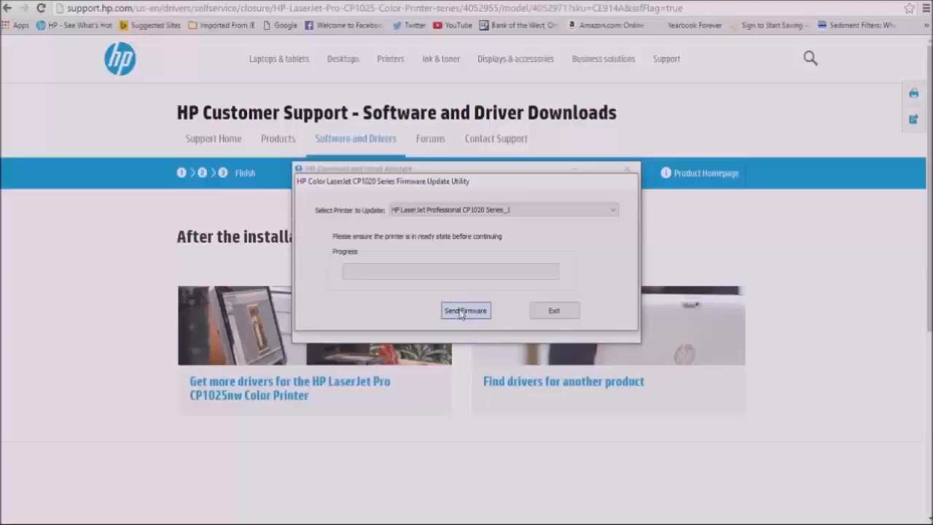
left_click(465, 310)
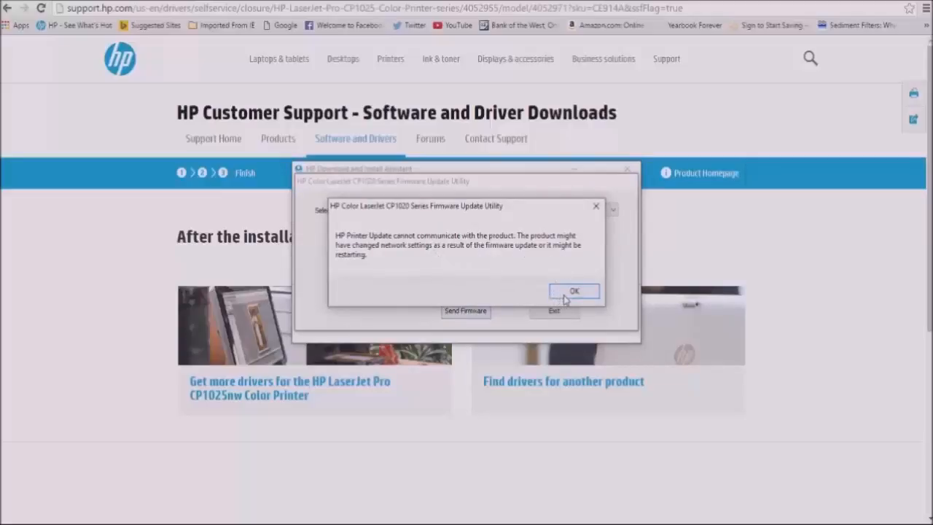
Step: Dismiss the communication failure notice and close the Download and Install Assistant
left_click(574, 292)
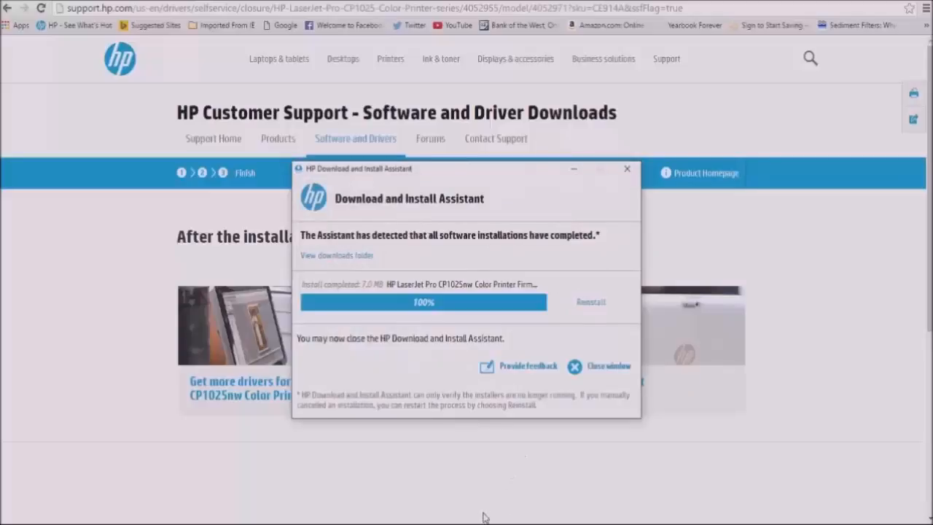
mouse_move(467, 248)
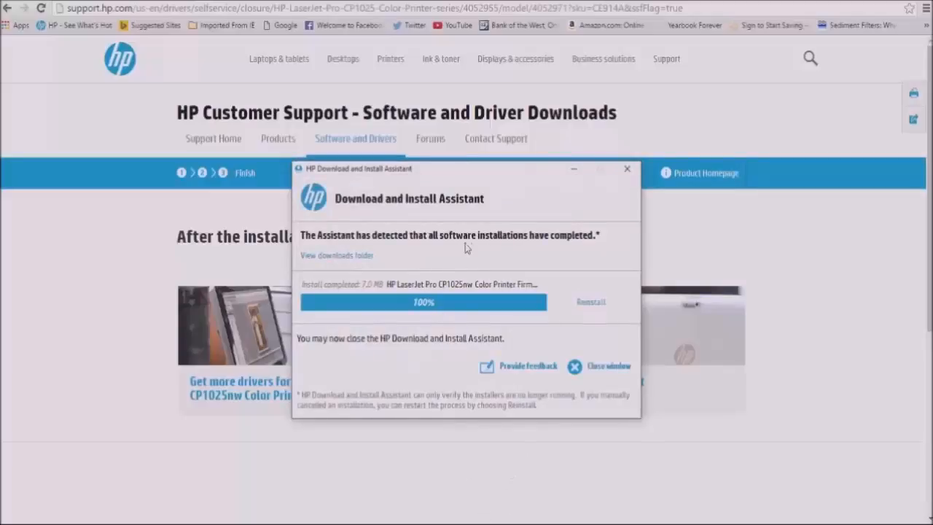
mouse_move(619, 327)
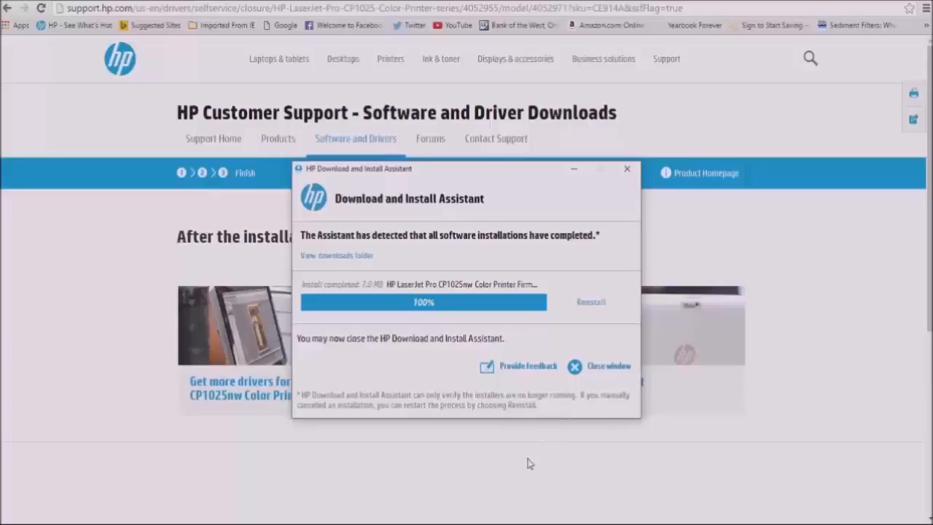
mouse_move(522, 469)
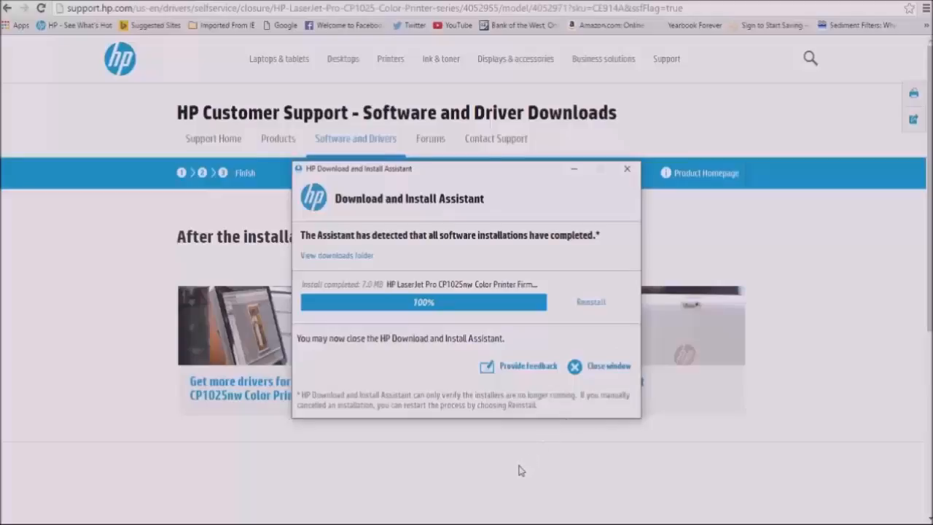
mouse_move(512, 470)
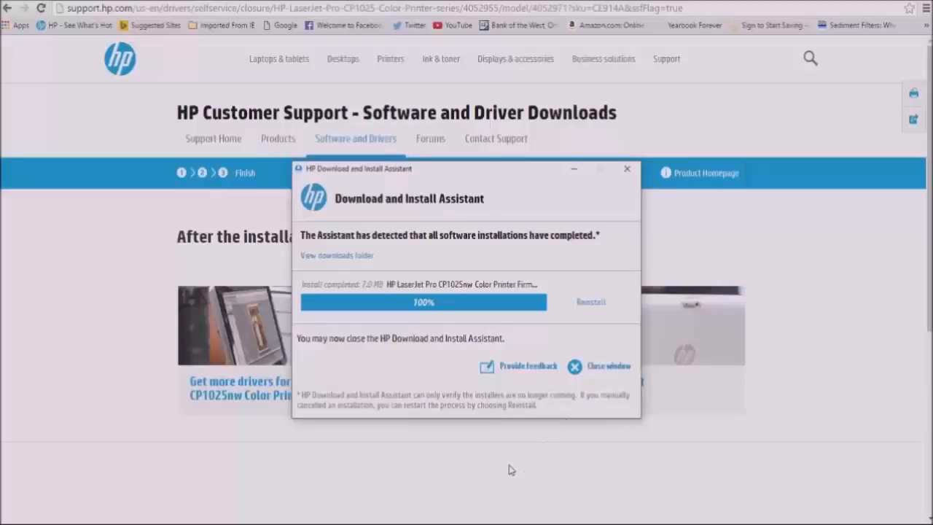
mouse_move(542, 266)
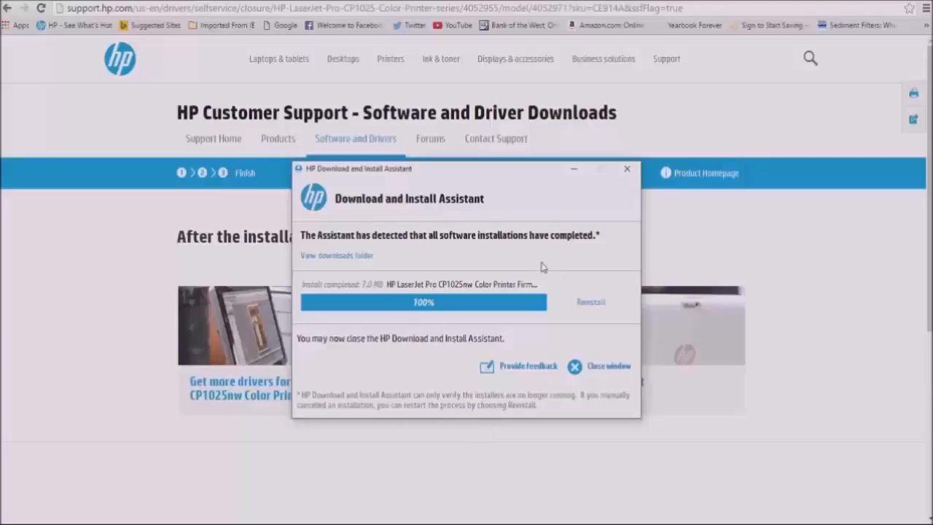
mouse_move(616, 422)
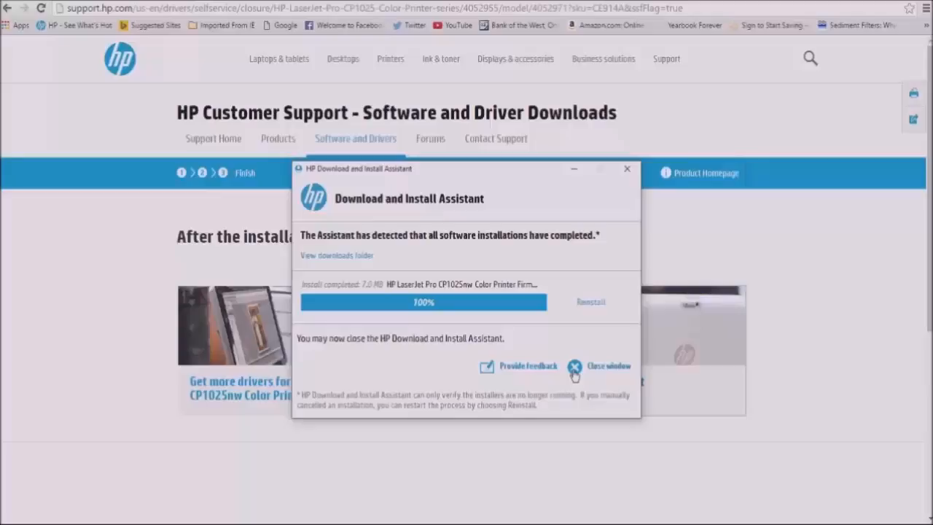
left_click(574, 366)
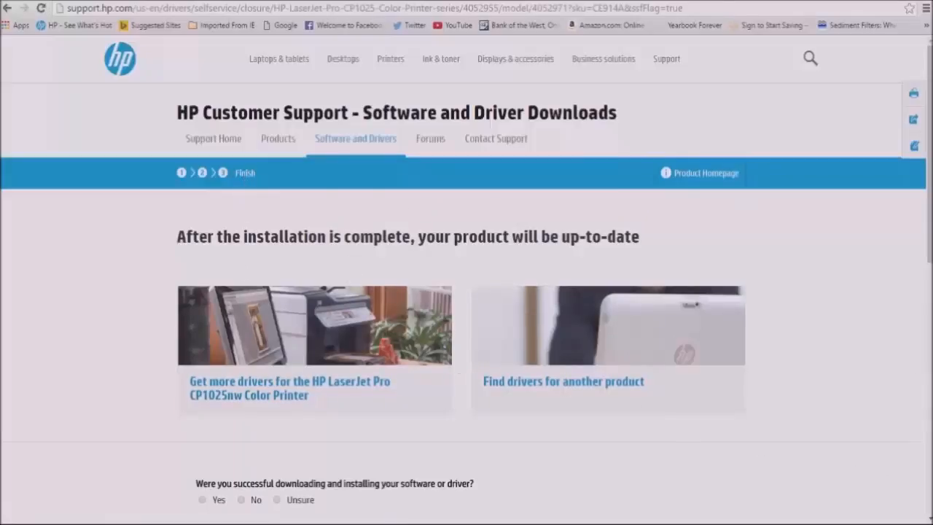
mouse_move(884, 440)
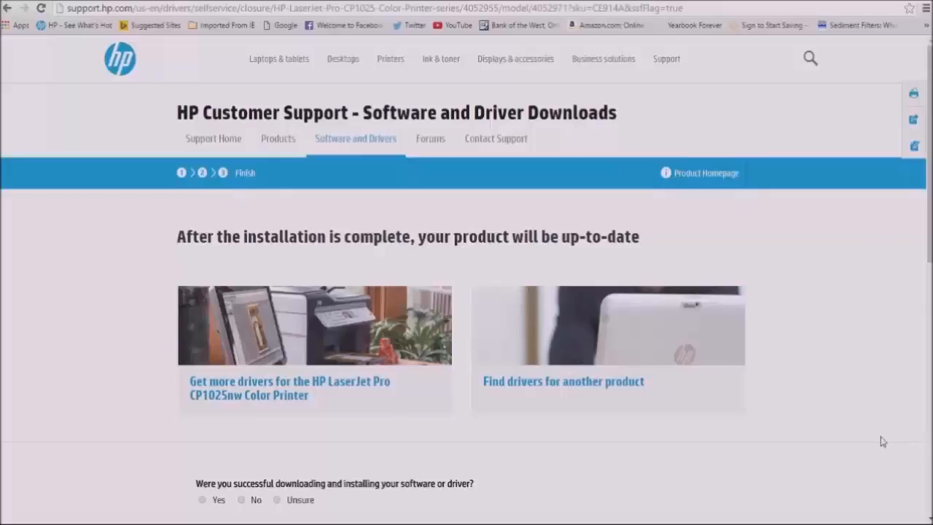
mouse_move(778, 446)
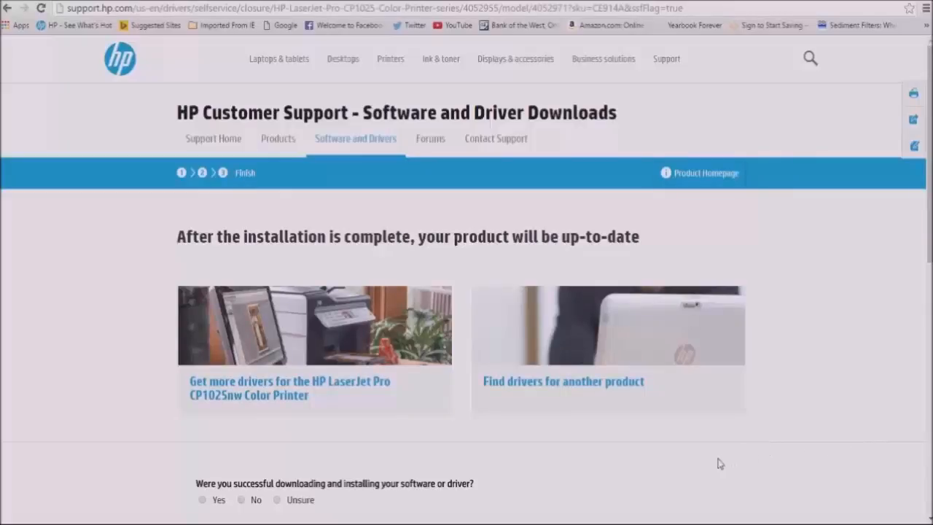
mouse_move(589, 347)
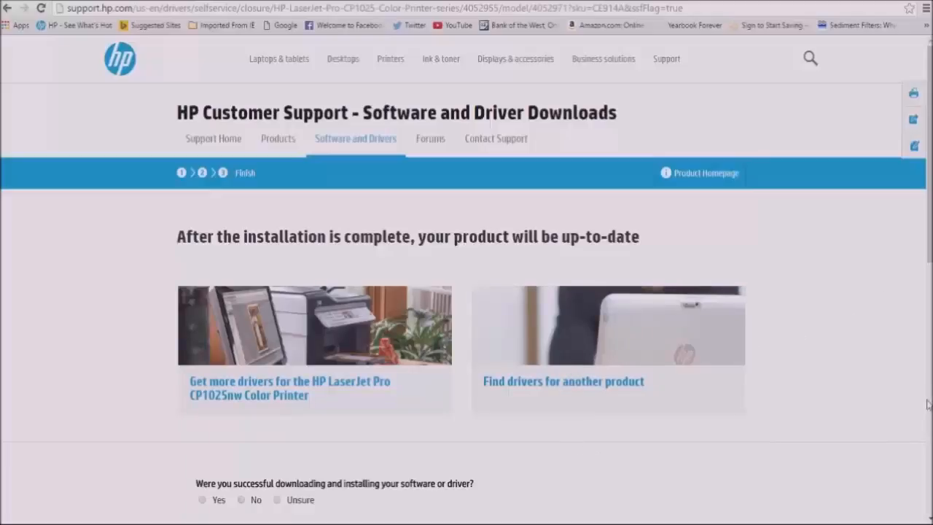
mouse_move(408, 516)
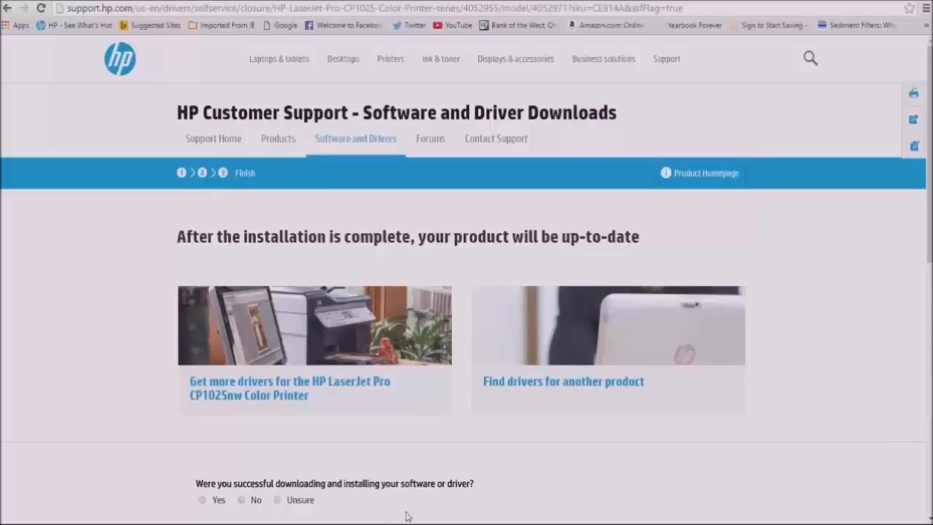
mouse_move(426, 382)
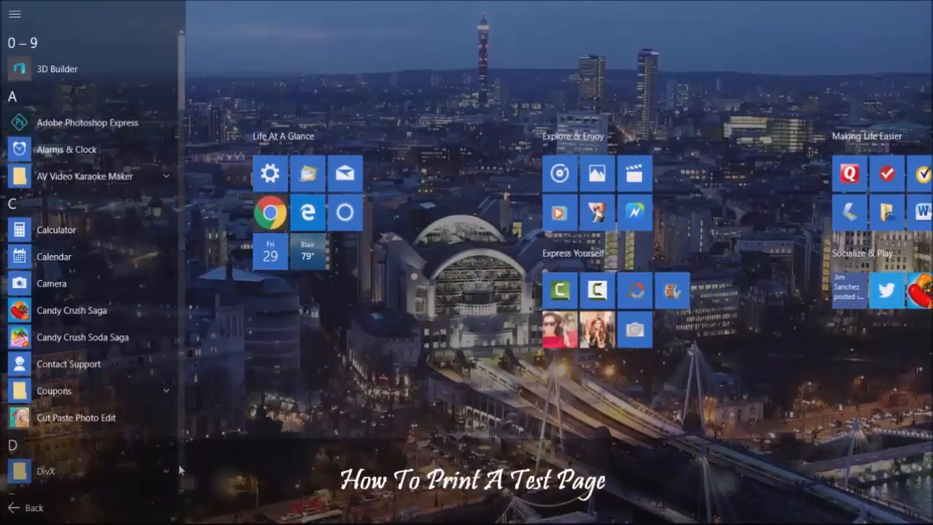
Step: From Windows System open Control Panel's Devices and Printers and right-click the CP1020 printer
scroll("down", 3)
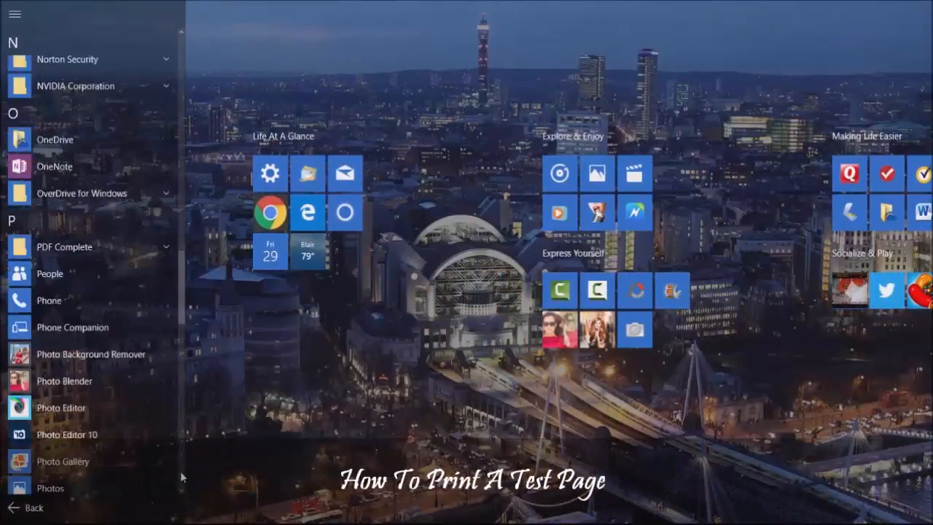
scroll("down", 3)
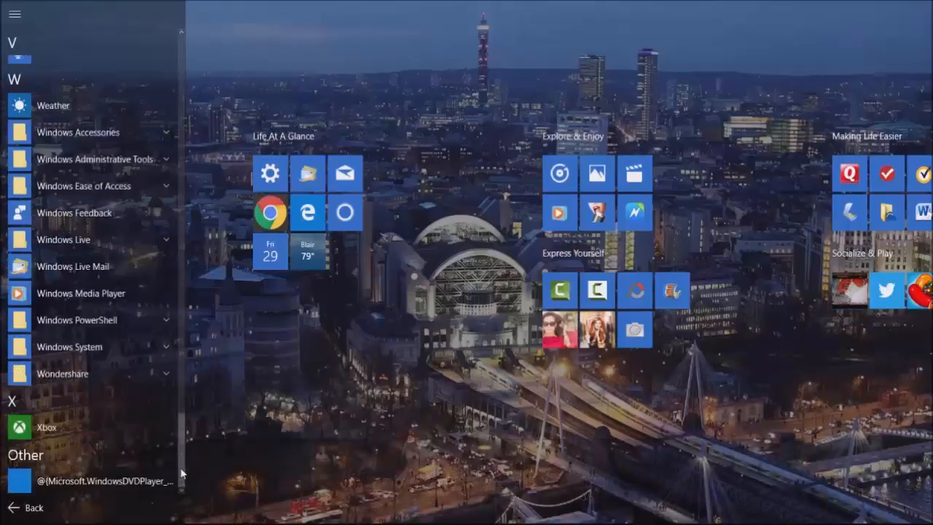
left_click(70, 347)
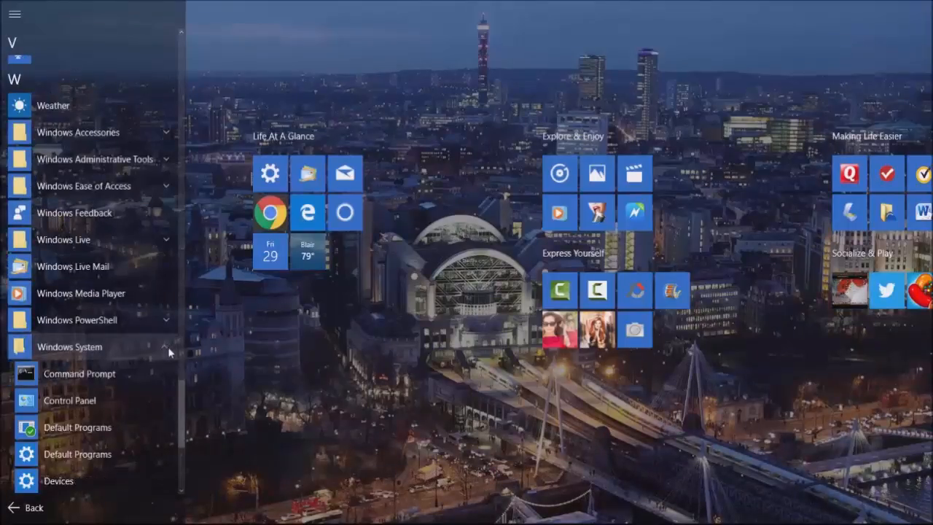
left_click(70, 399)
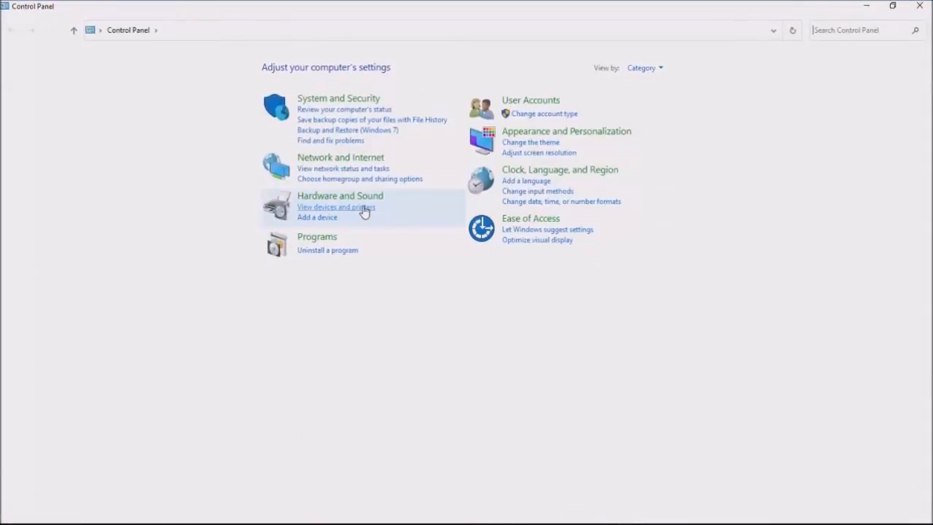
left_click(336, 207)
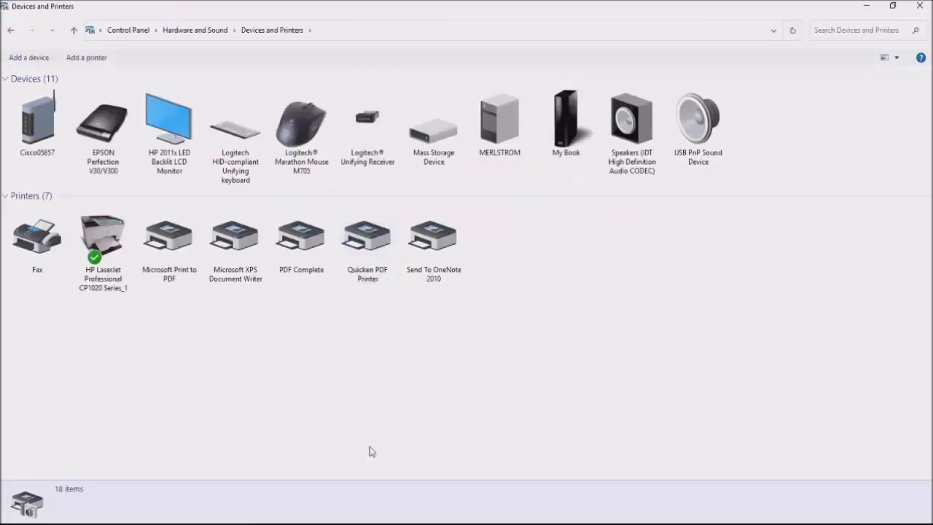
right_click(102, 241)
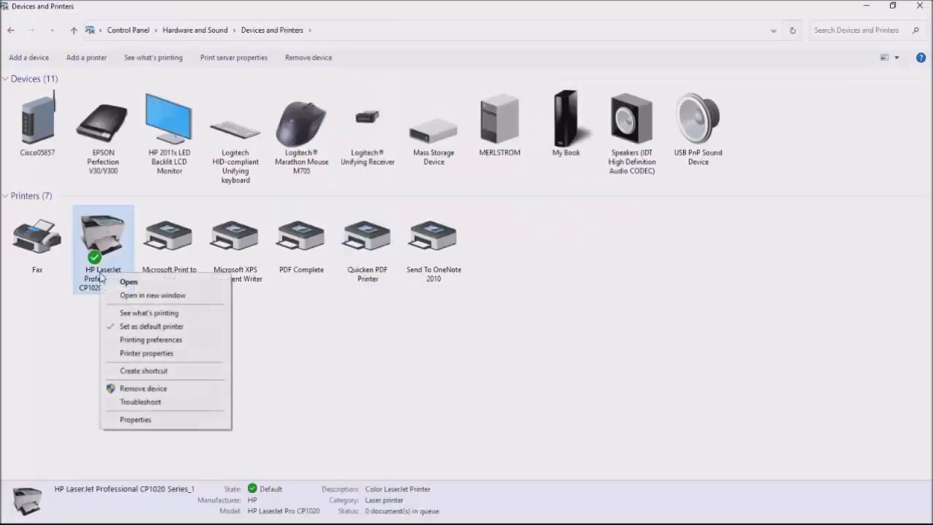
mouse_move(145, 354)
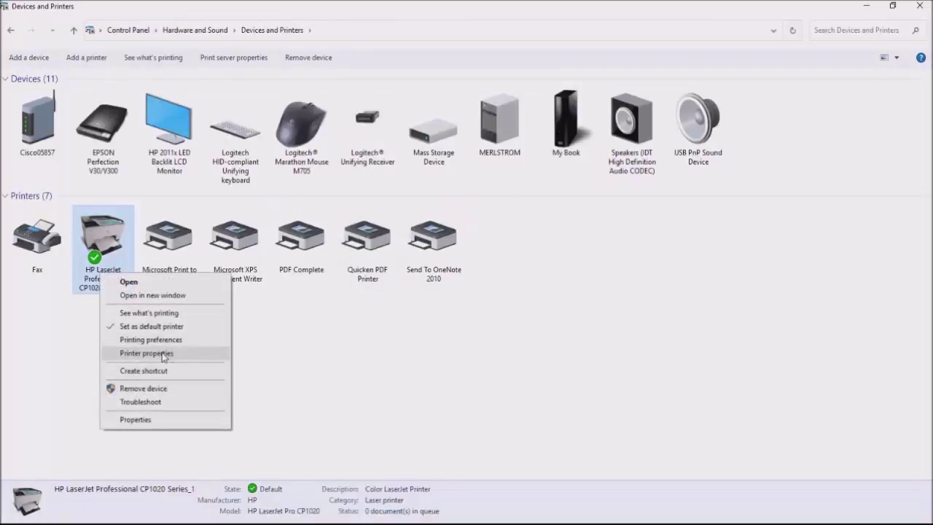
Step: Open the HP LaserJet Professional CP1020 printer's properties from the context menu
left_click(146, 352)
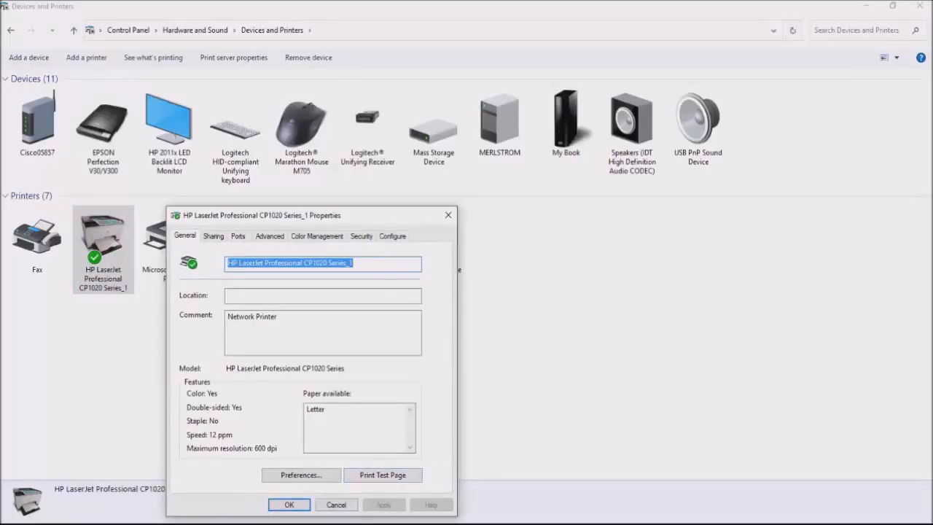
mouse_move(289, 504)
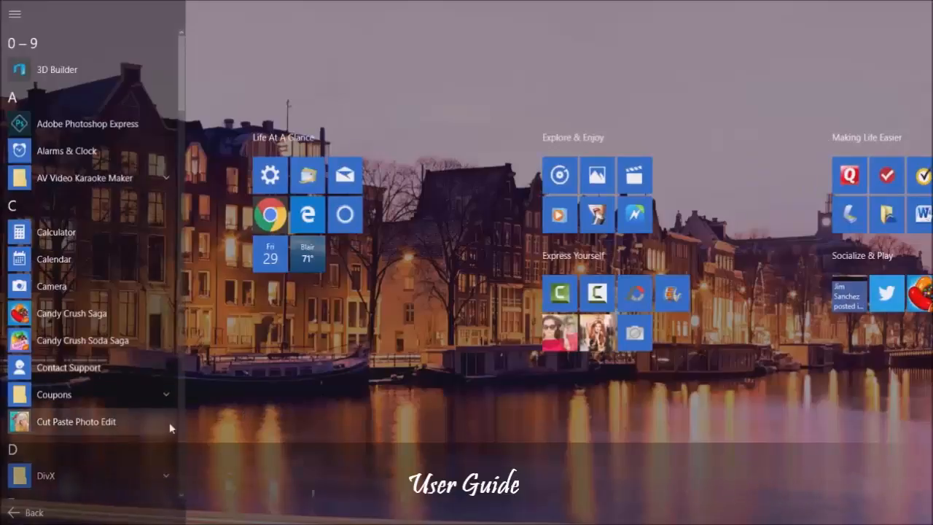
Step: Launch HP LaserJet Guide from the HP folder in the Start menu
scroll("down", 3)
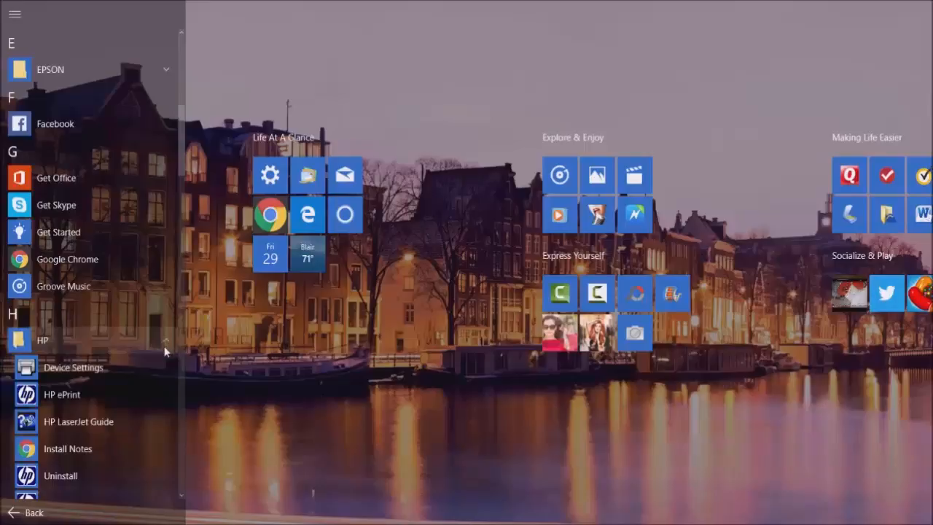
mouse_move(79, 422)
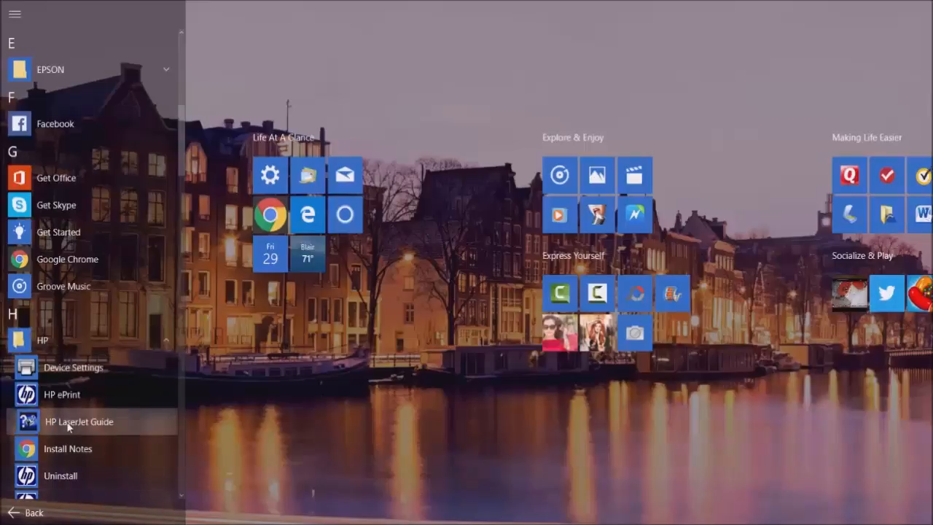
left_click(79, 422)
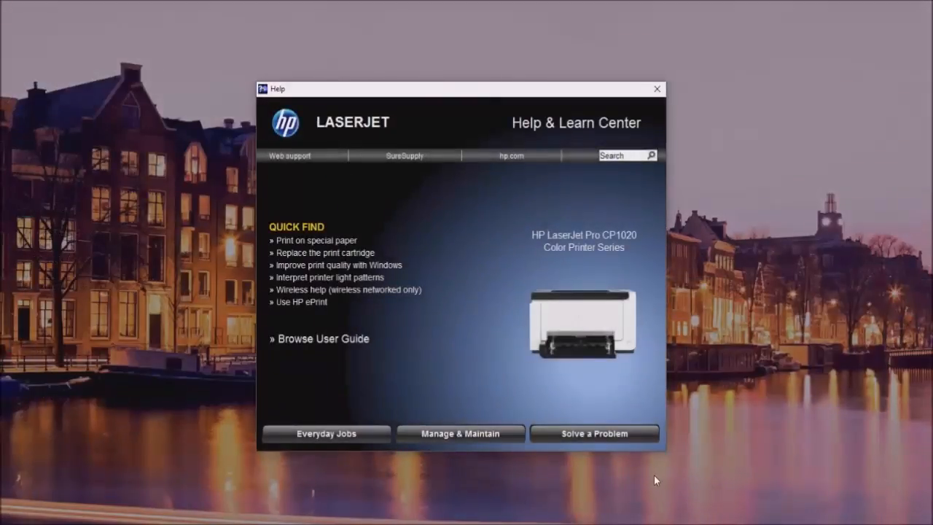
mouse_move(460, 237)
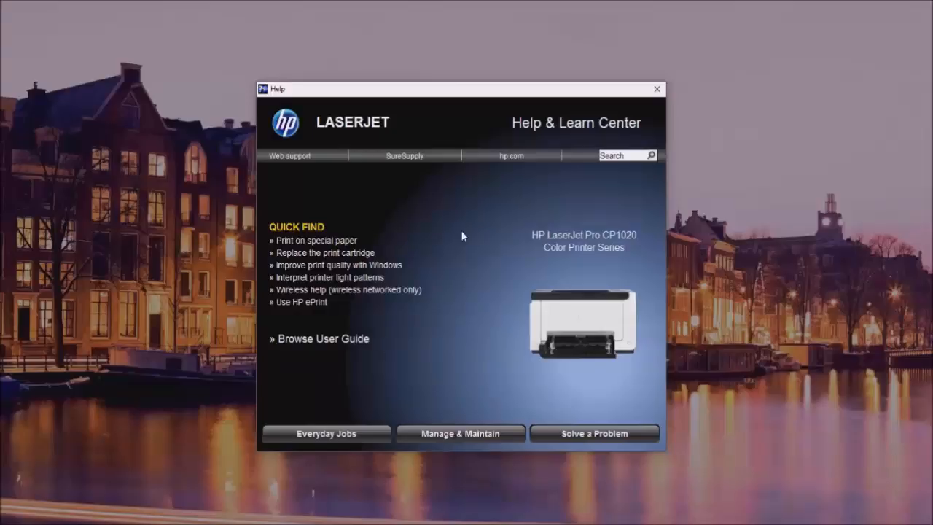
mouse_move(367, 251)
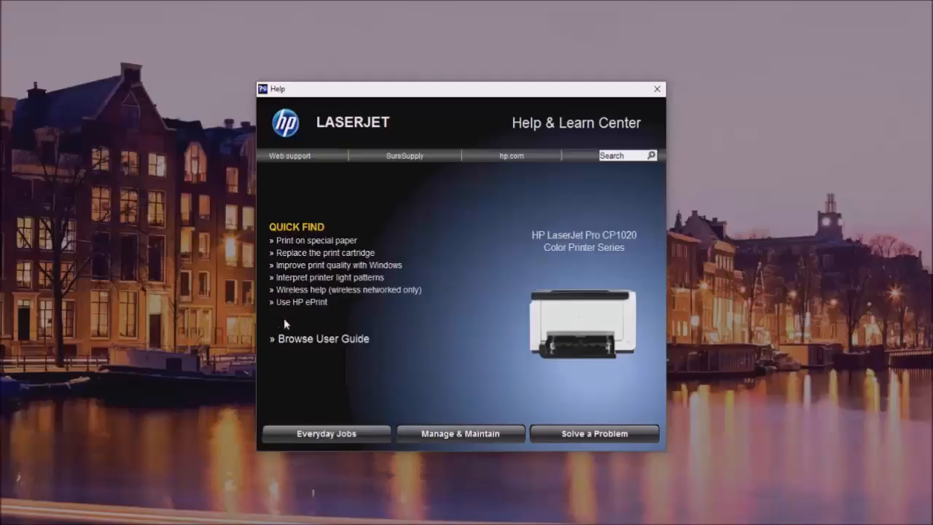
mouse_move(350, 426)
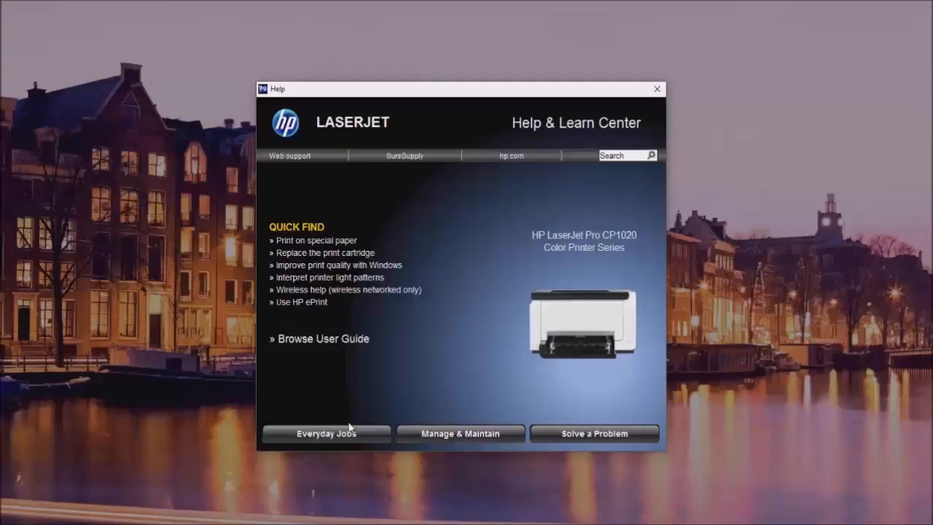
mouse_move(286, 348)
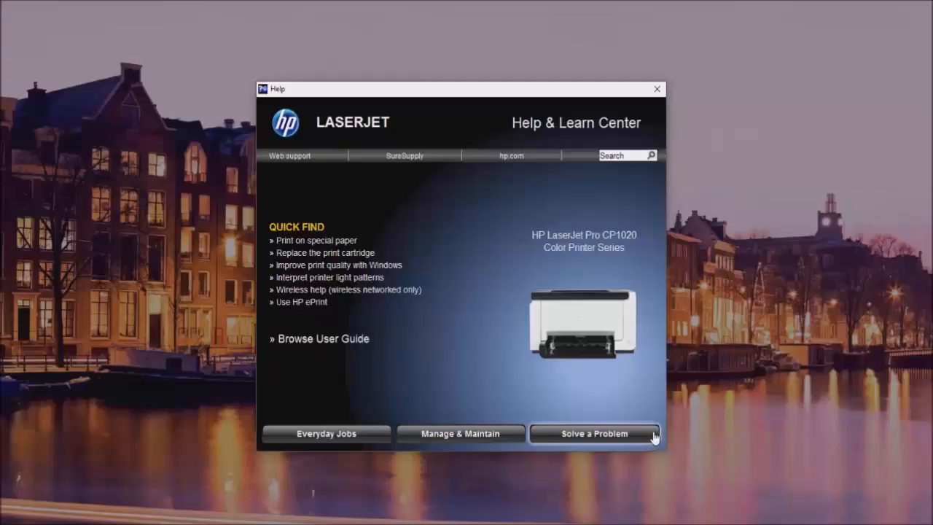
mouse_move(440, 472)
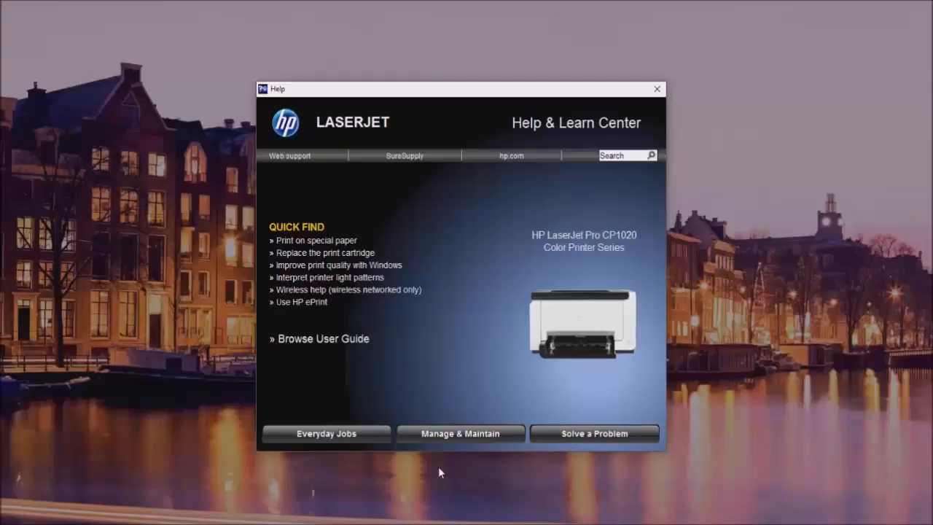
mouse_move(460, 434)
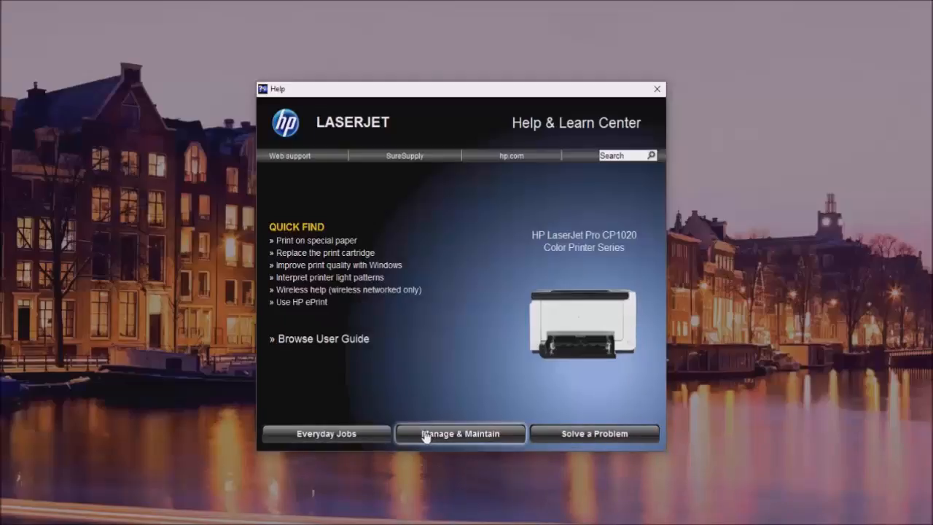
Step: Show the Everyday Jobs print tasks list, including canceling jobs and duplex printing
left_click(326, 433)
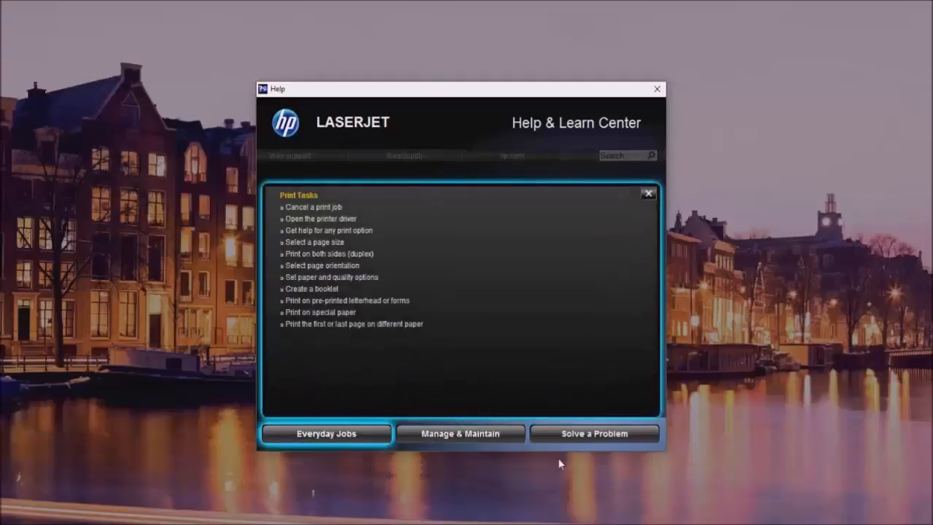
mouse_move(328, 231)
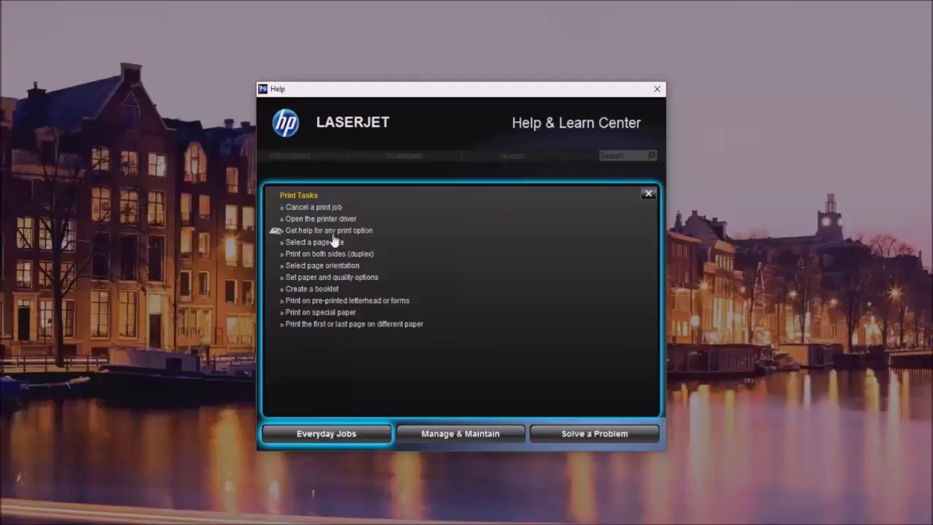
mouse_move(328, 259)
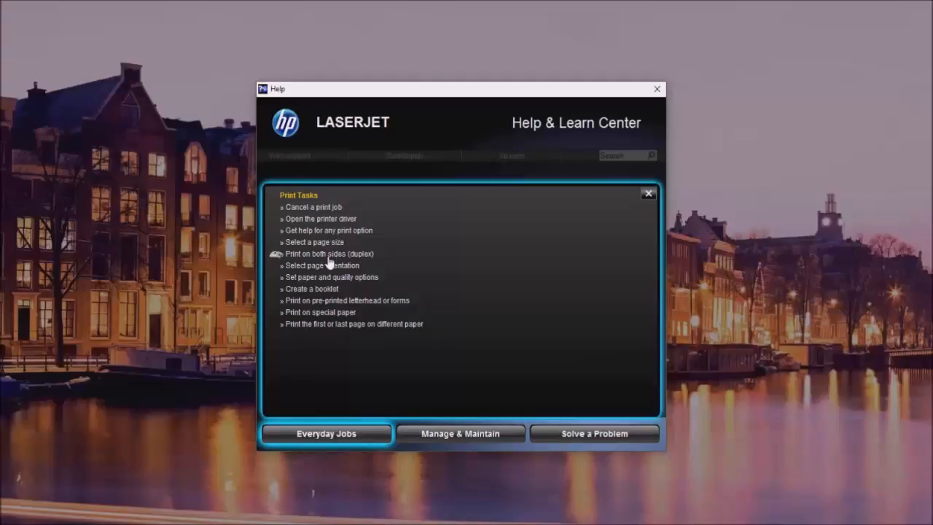
mouse_move(333, 280)
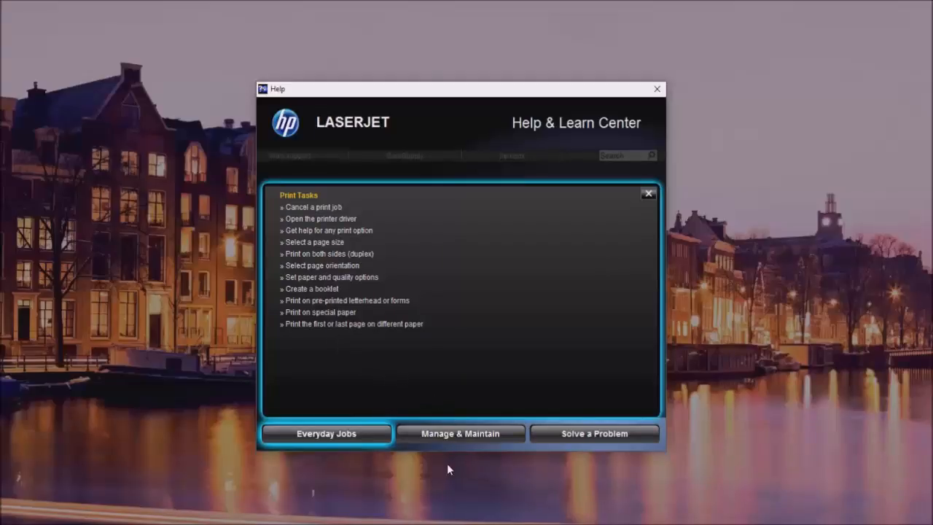
Step: View Manage & Maintain topics, then Solve a Problem topics such as clearing paper jams
left_click(461, 433)
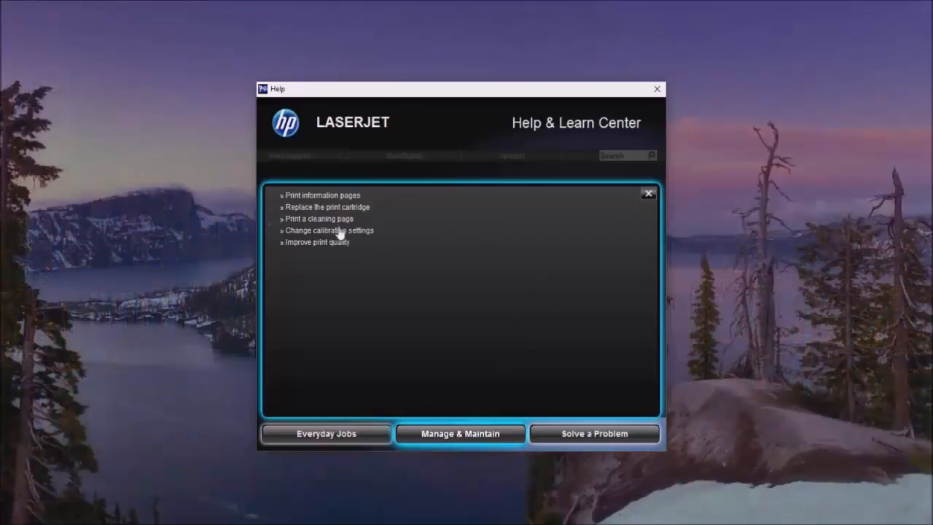
mouse_move(401, 280)
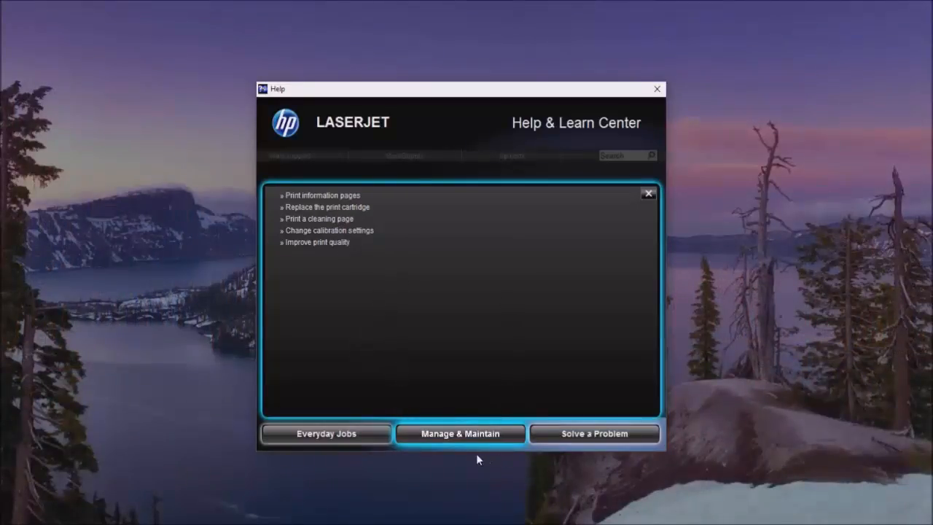
left_click(595, 433)
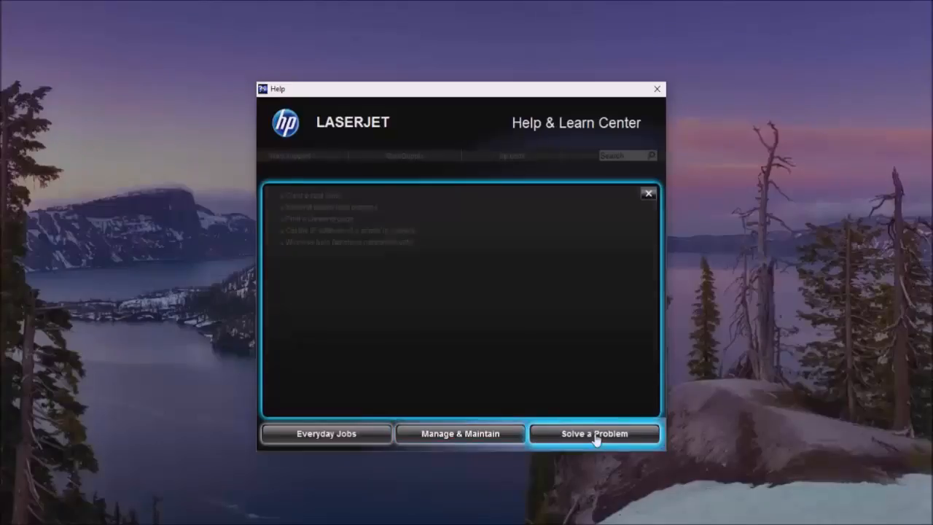
left_click(595, 433)
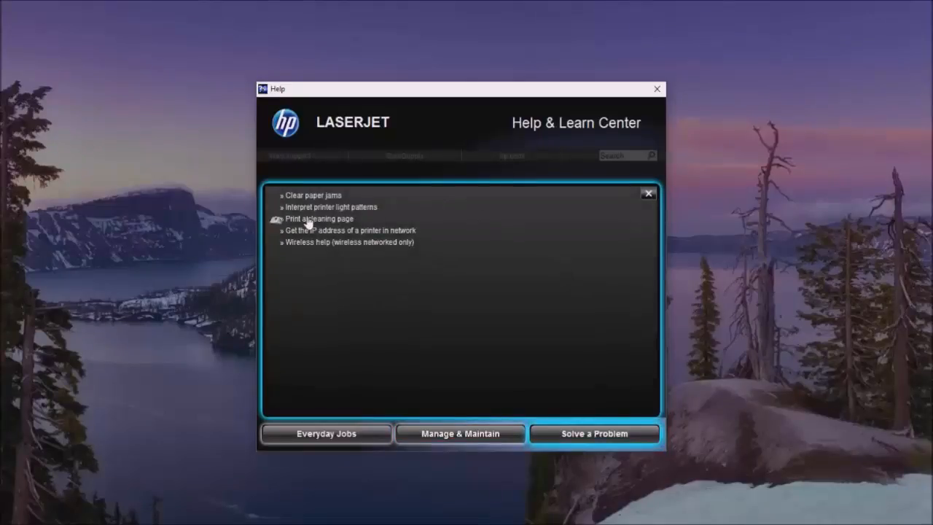
mouse_move(671, 358)
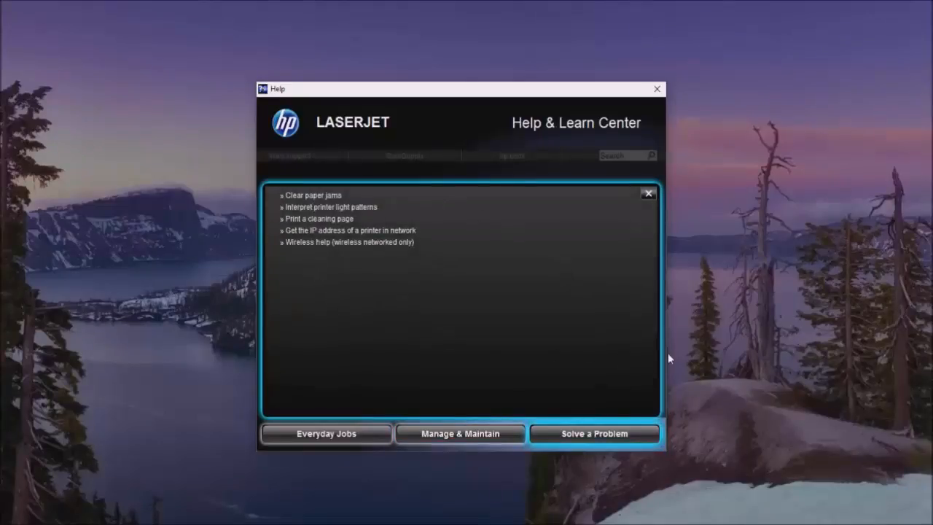
mouse_move(650, 293)
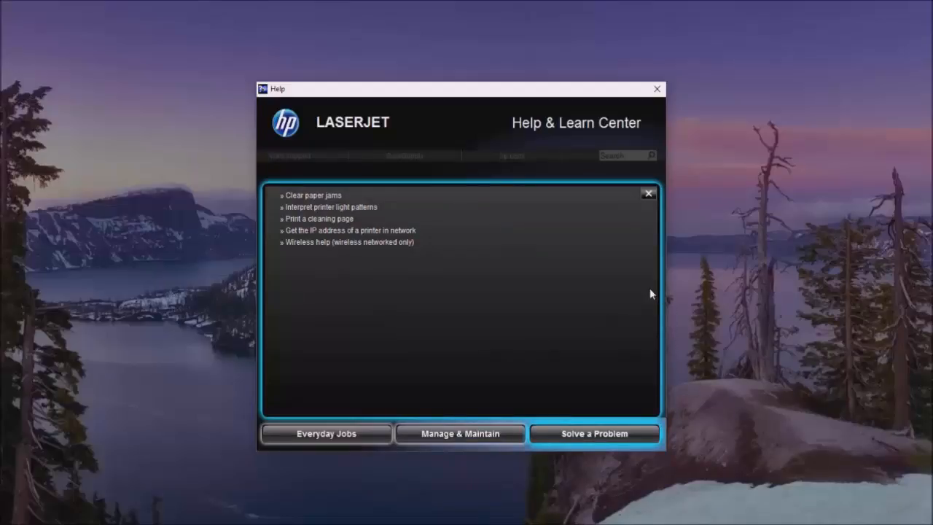